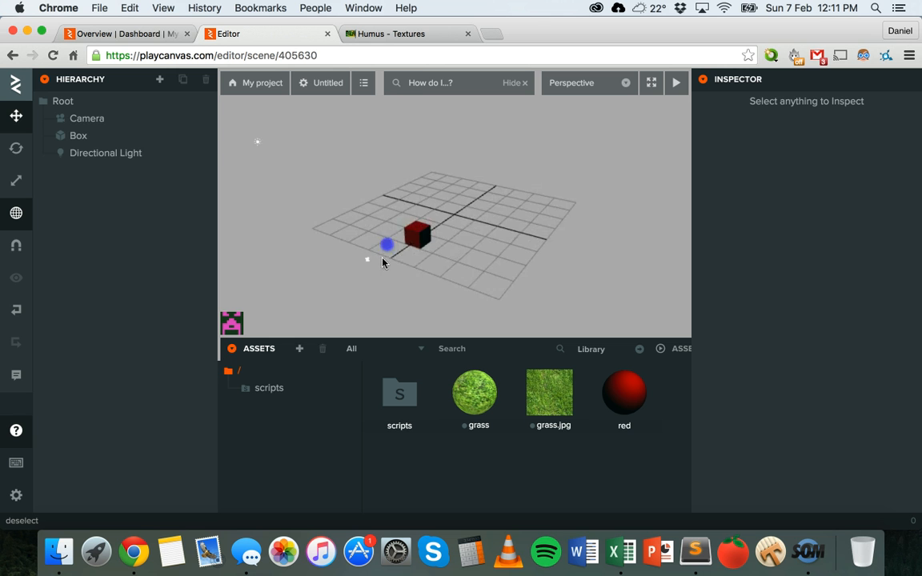
Pull the viewport back to see the red box on the grid, then go to Humus Textures.
left_click_drag(384, 262, 407, 173)
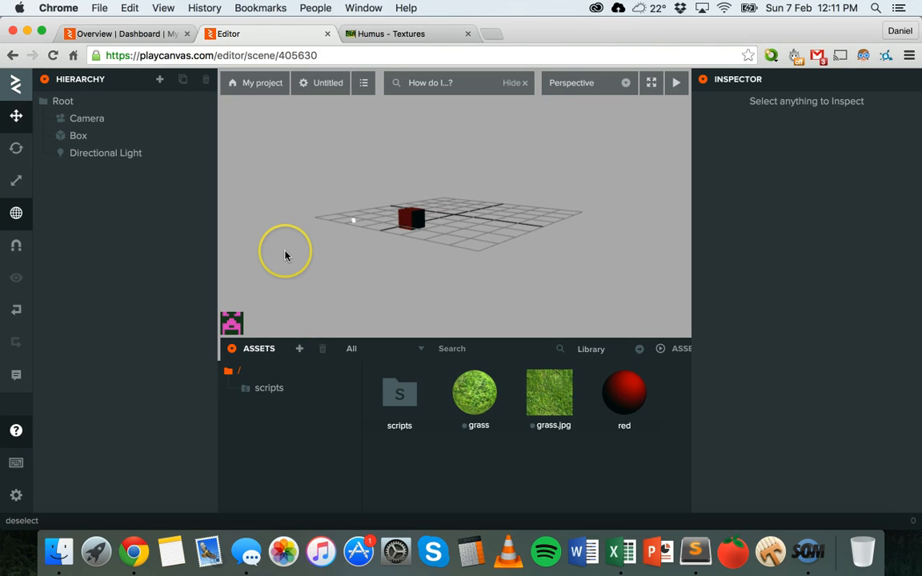
mouse_move(373, 163)
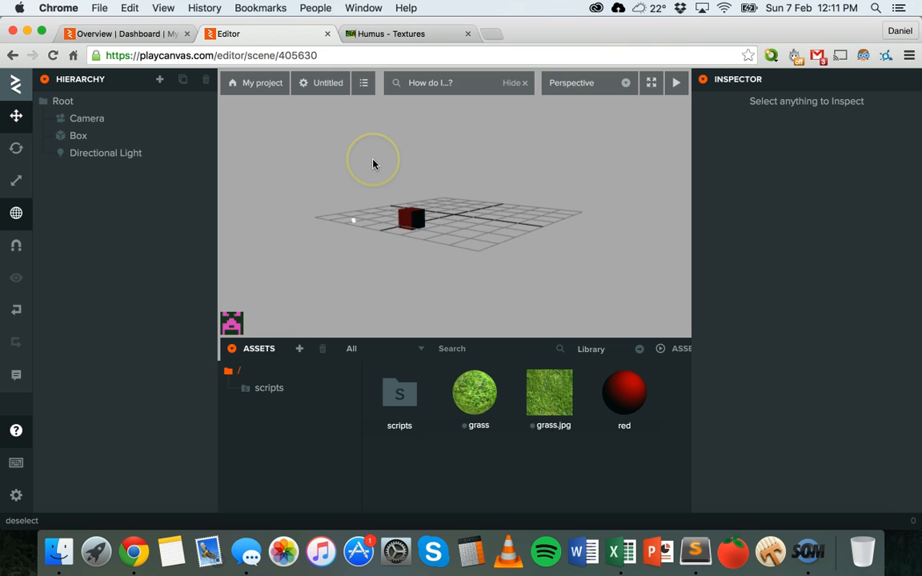
mouse_move(375, 278)
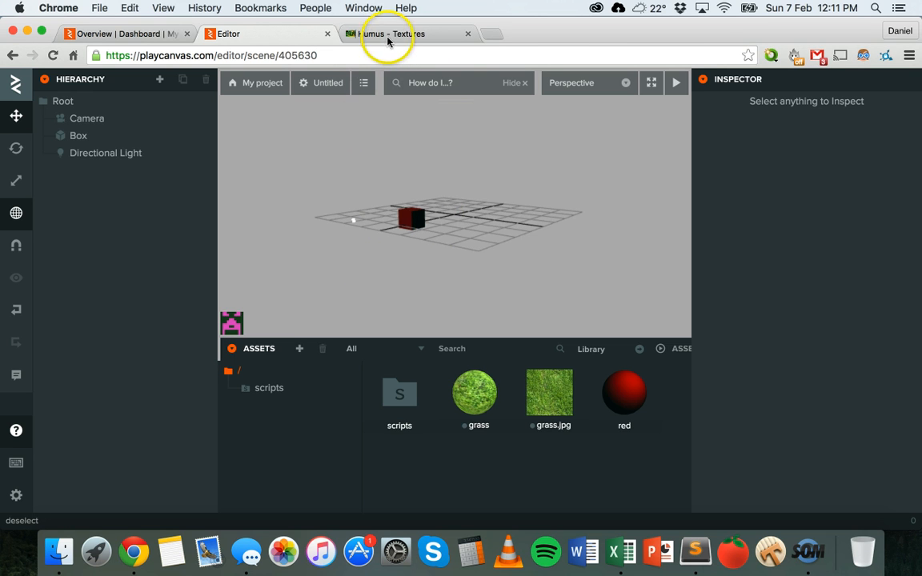
mouse_move(446, 123)
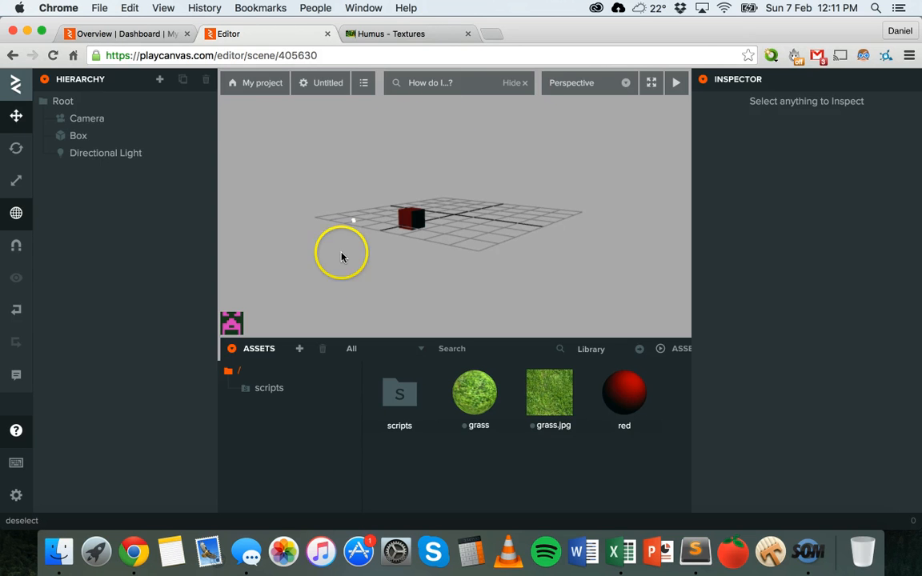
left_click(408, 34)
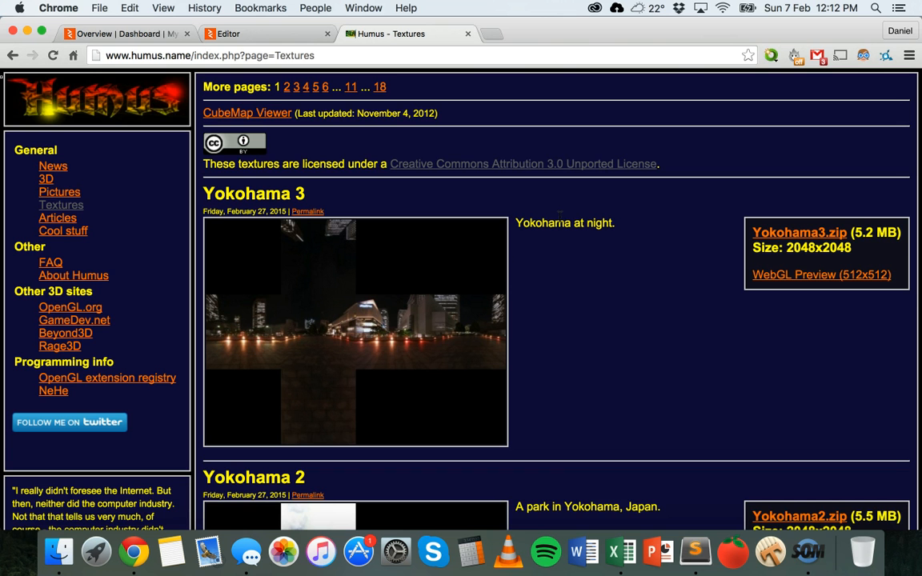
Browse the Humus cubemap list down to the Yokohama sets, returning to the editor.
scroll("down", 3)
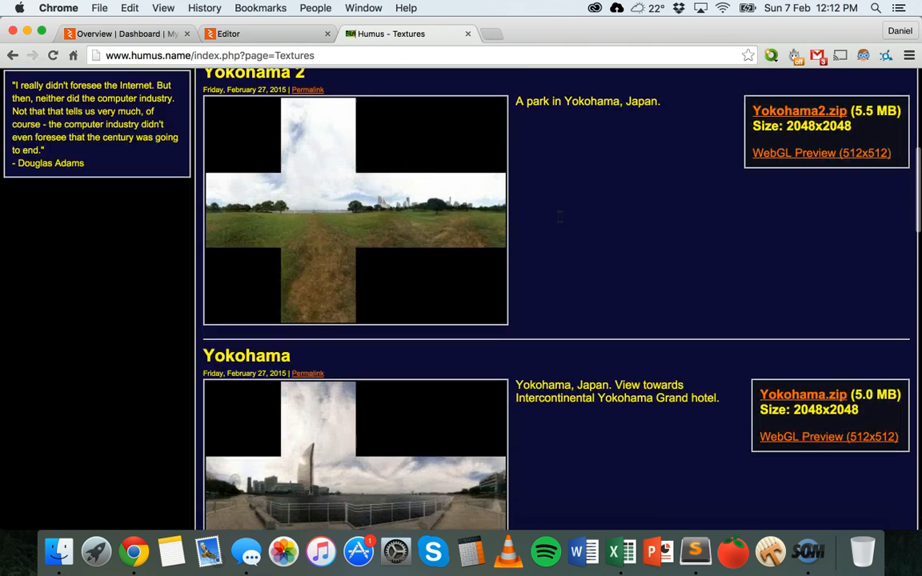
scroll("down", 3)
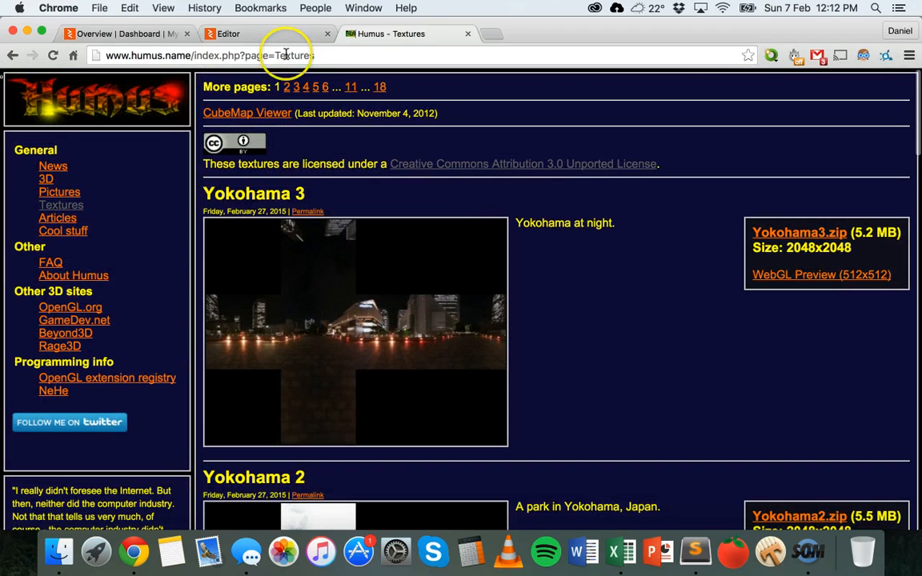
left_click(228, 34)
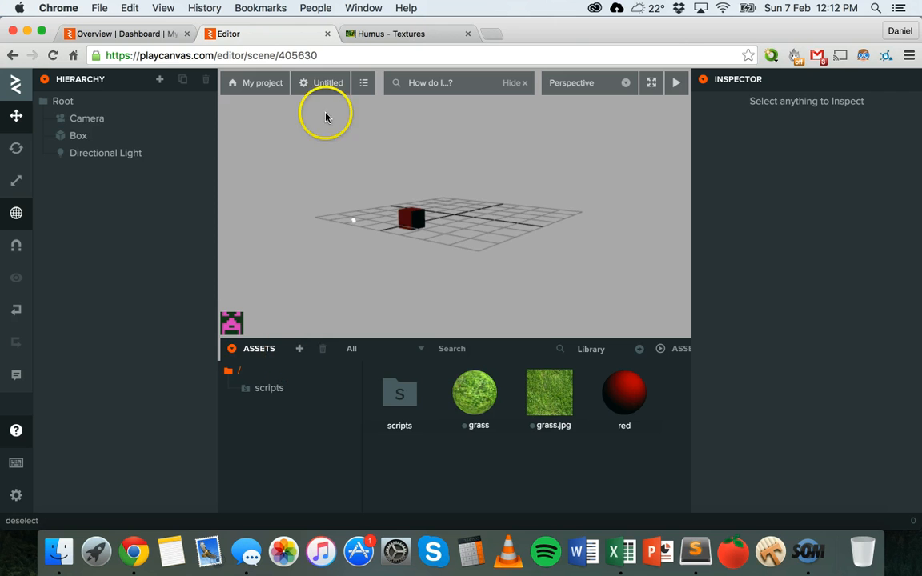
left_click(408, 34)
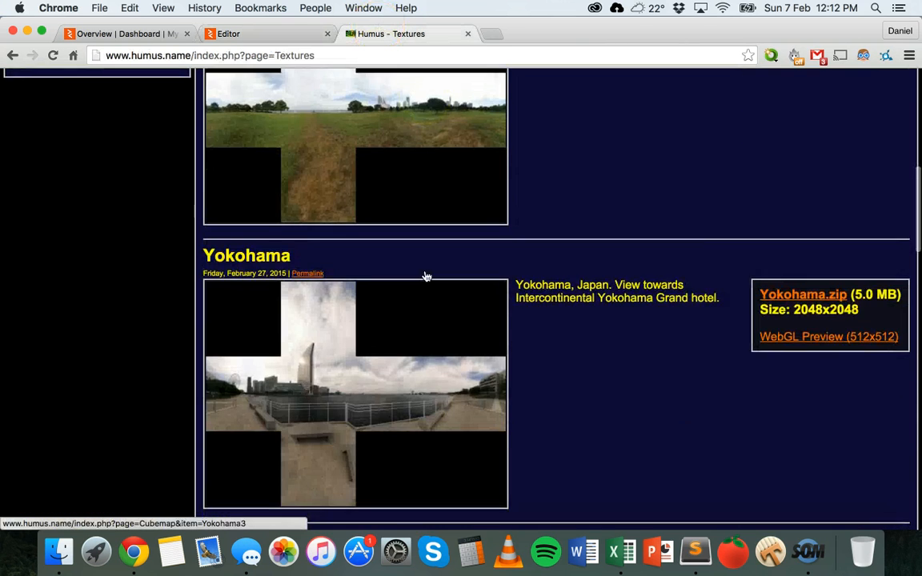
scroll("down", 3)
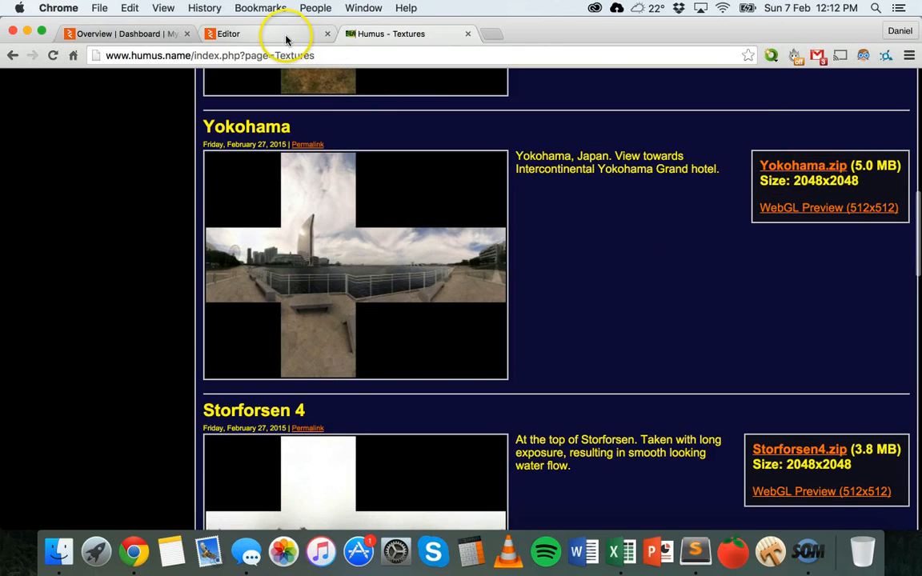
left_click(229, 34)
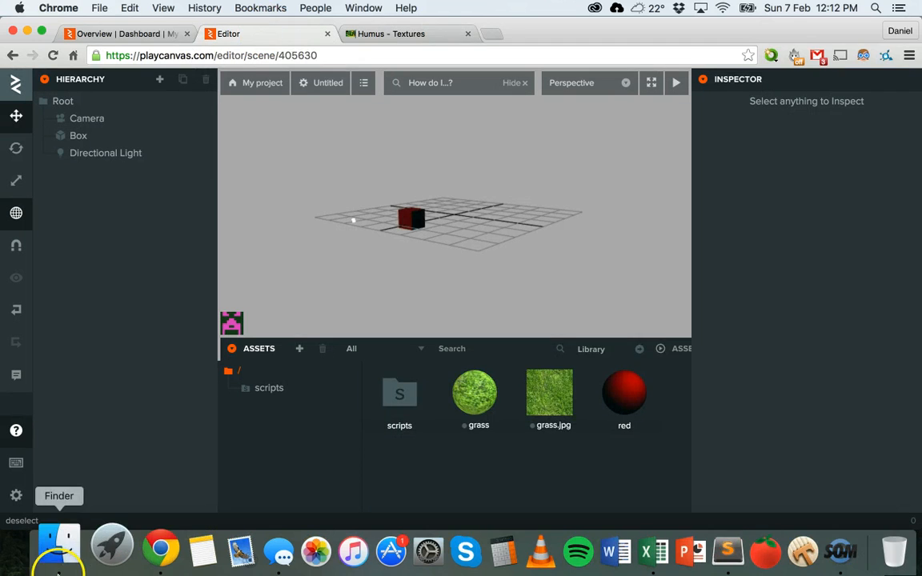
Bring up Finder showing the downloaded Yokohama folder with its six face images.
left_click(58, 548)
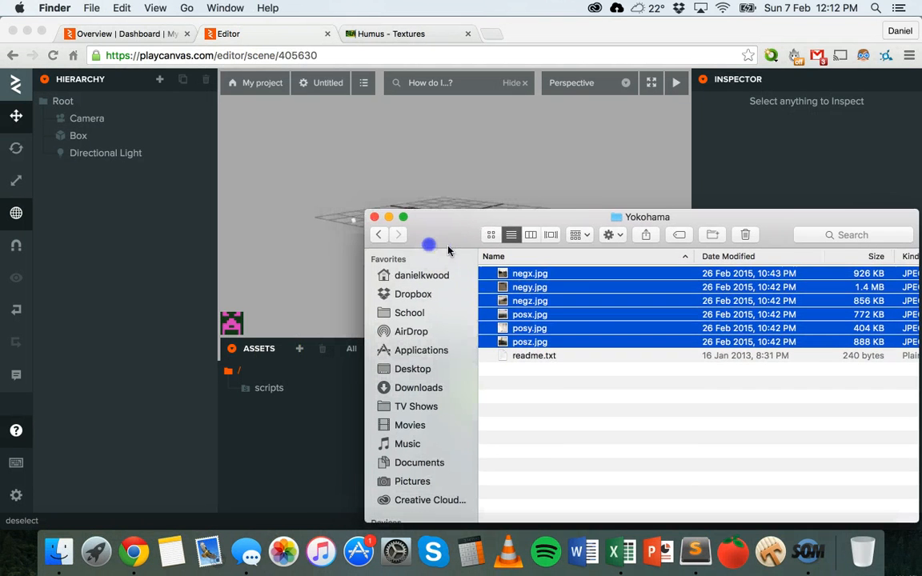
mouse_move(469, 246)
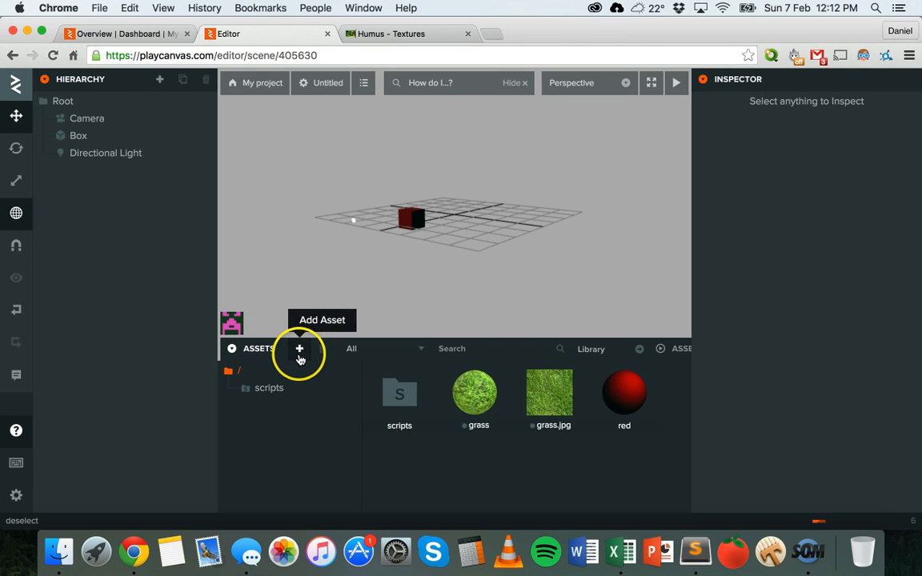
Open the Add Asset list while the Yokohama images upload.
left_click(300, 348)
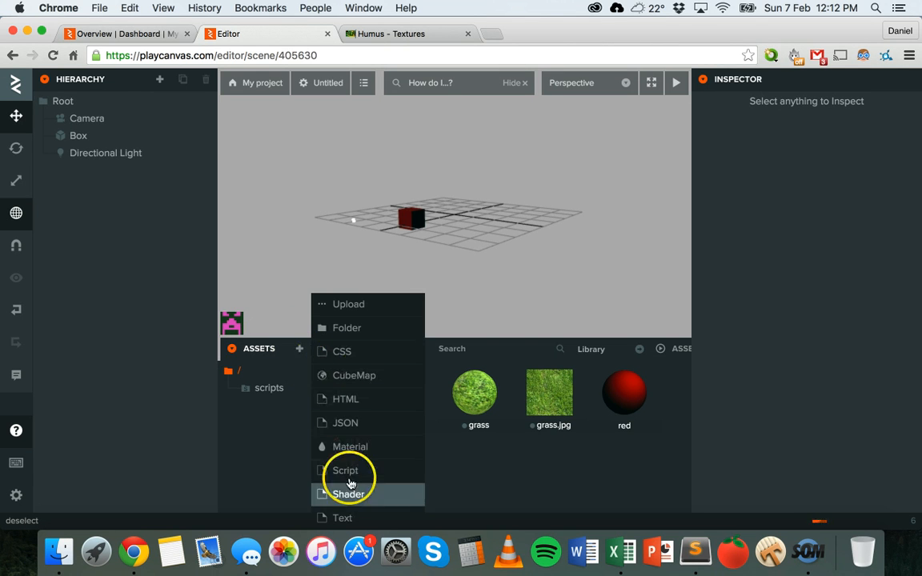
mouse_move(348, 305)
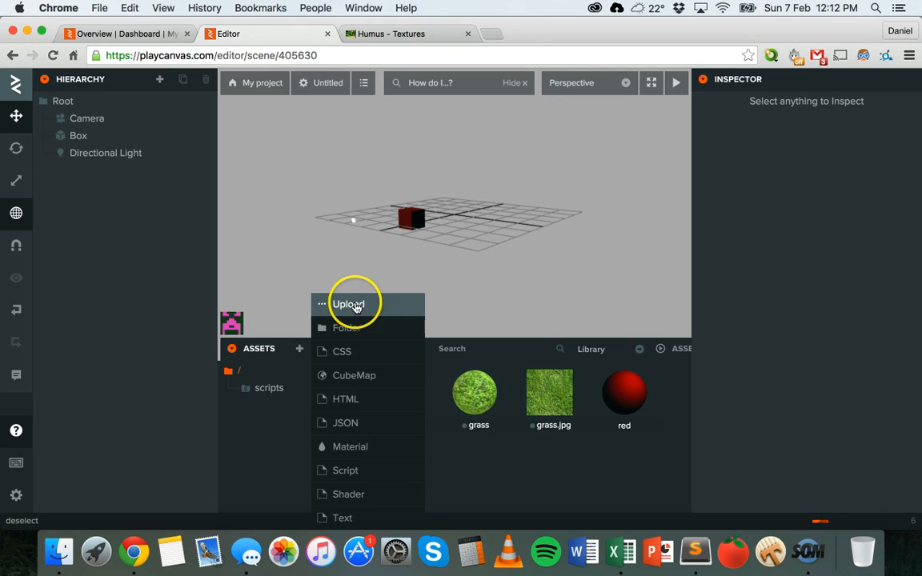
mouse_move(337, 304)
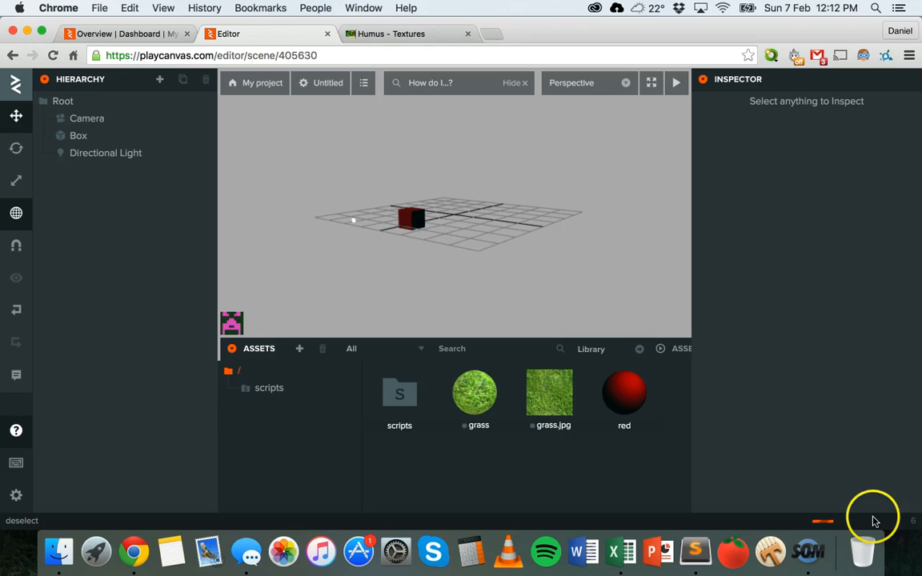
mouse_move(796, 512)
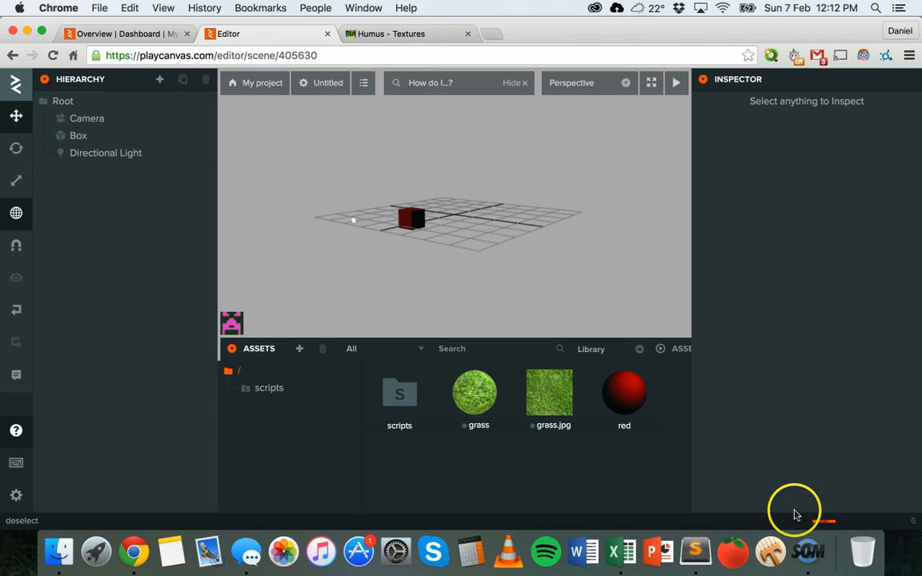
mouse_move(676, 493)
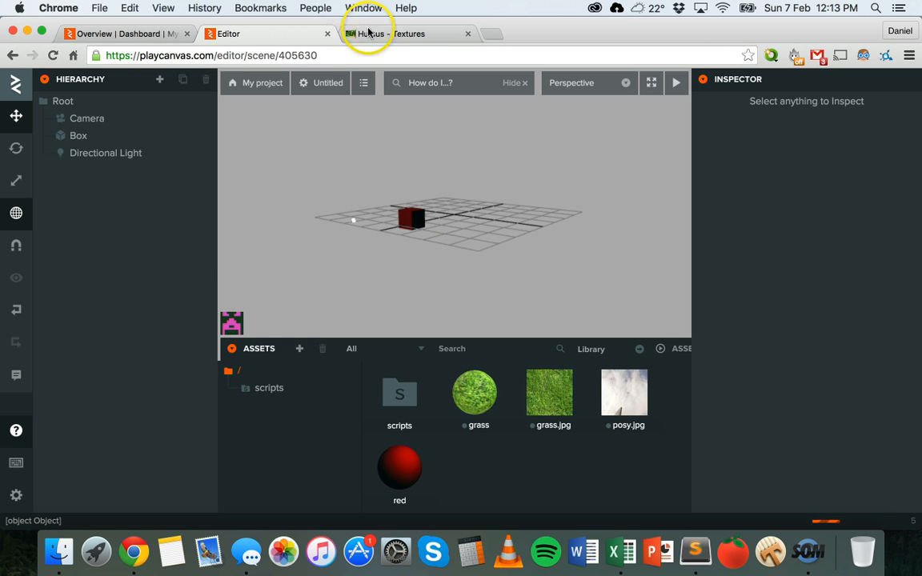
Browse other cubemap sets on the Humus Textures page.
left_click(408, 34)
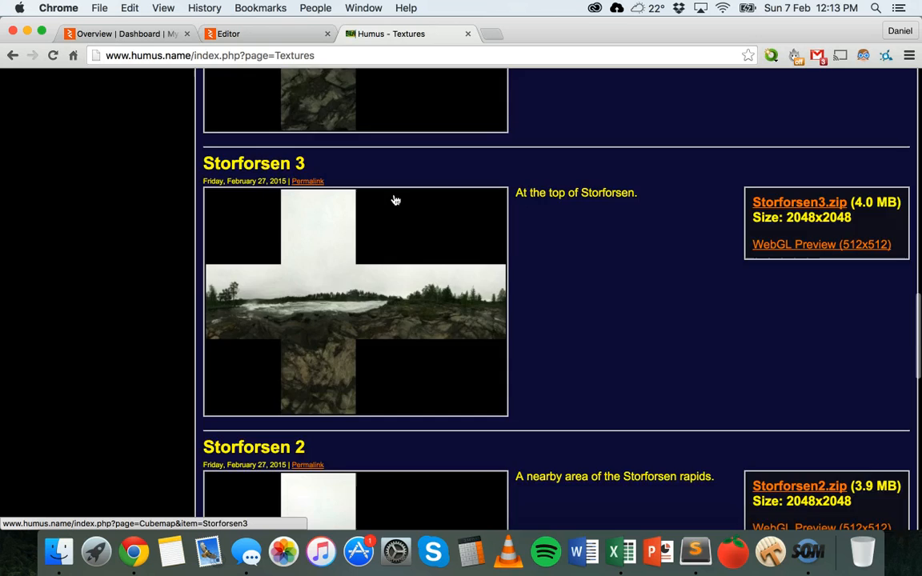
scroll("down", 3)
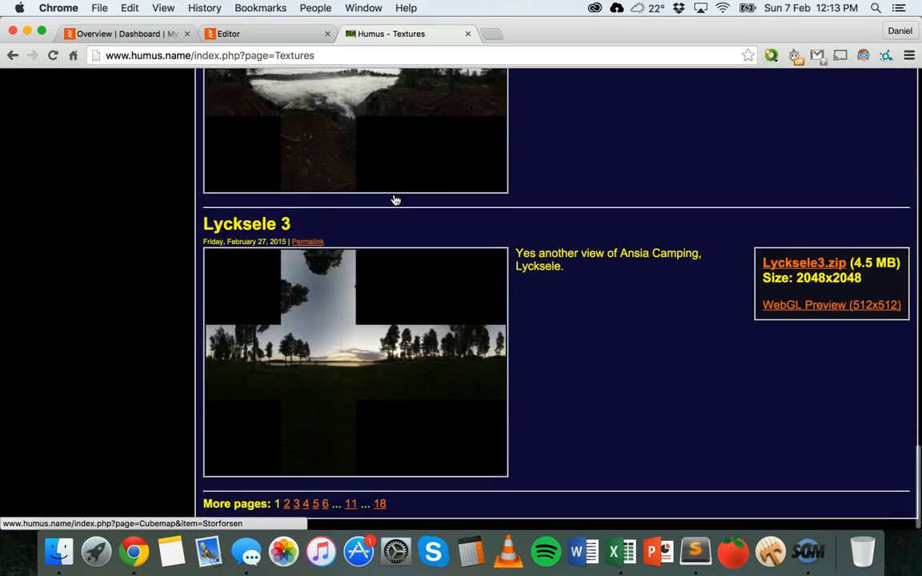
scroll("down", 3)
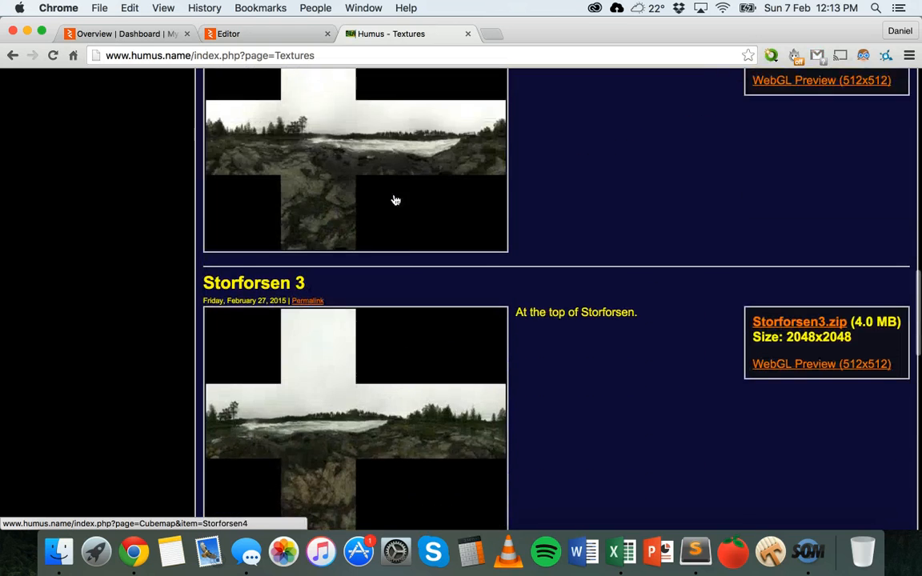
scroll("up", 3)
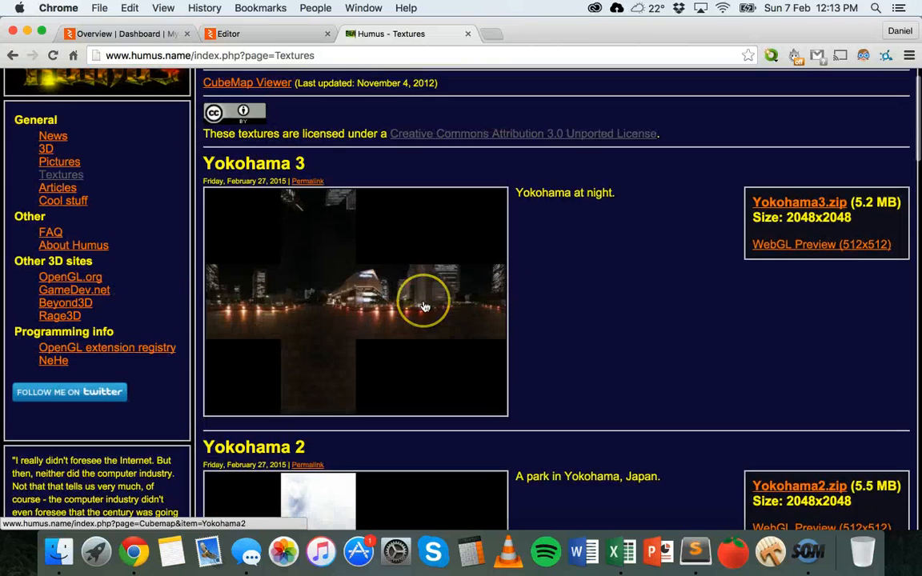
scroll("down", 3)
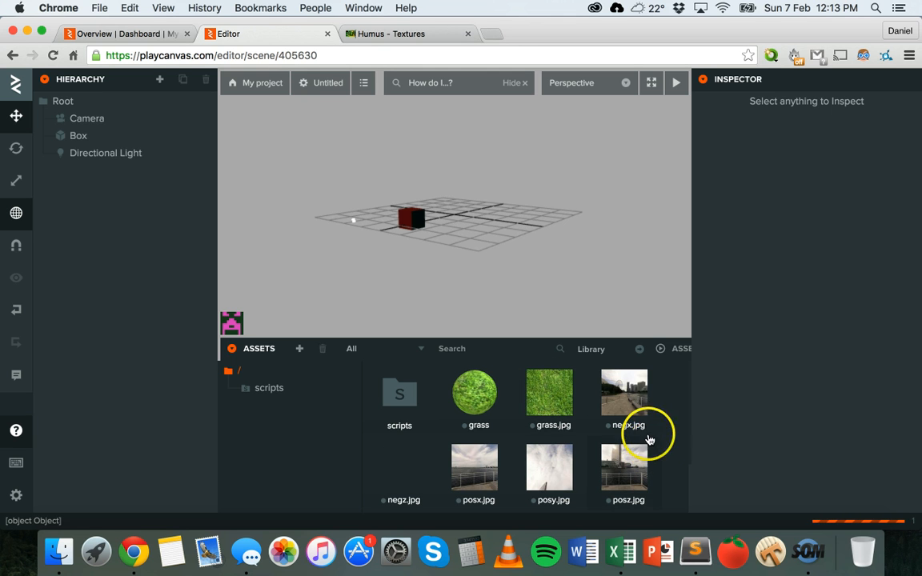
Confirm all six Yokohama faces, negx.jpg through posz.jpg, are in the Assets panel.
scroll("down", 3)
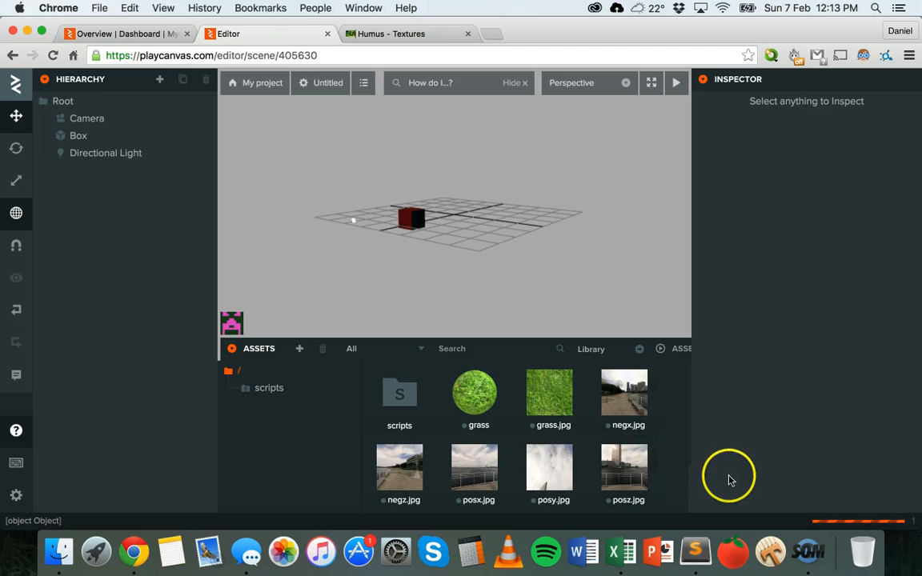
scroll("down", 3)
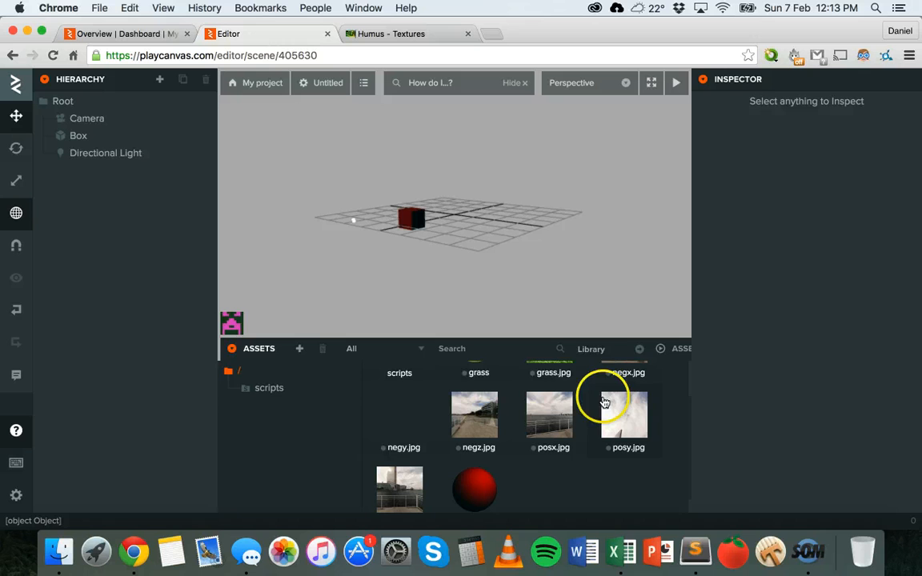
scroll("down", 3)
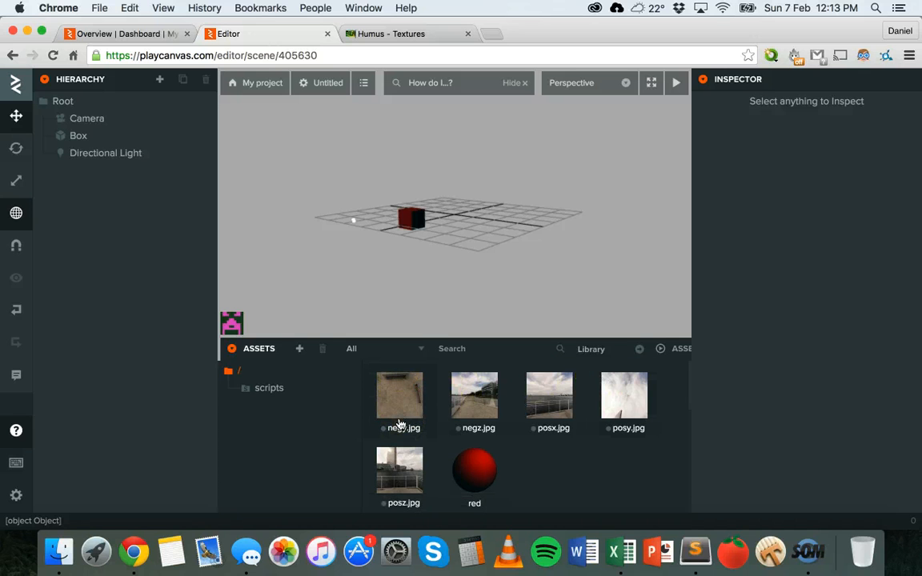
left_click(299, 349)
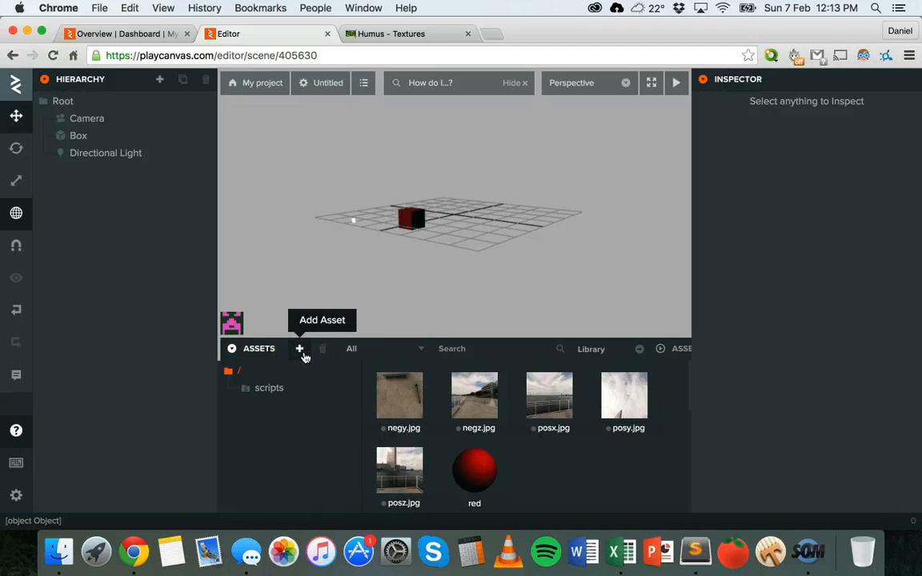
mouse_move(362, 382)
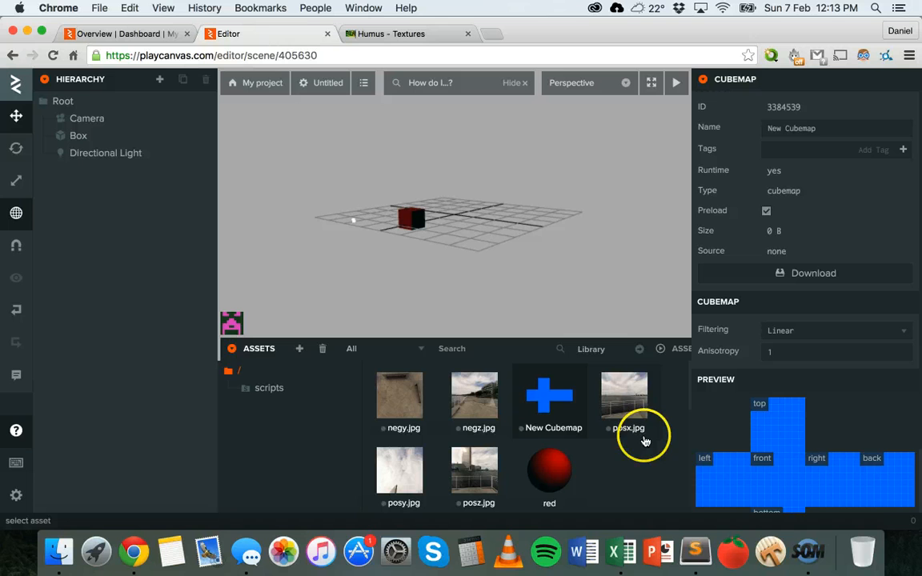
Scroll through the assets and the New Cubemap's six-face preview properties.
scroll("down", 3)
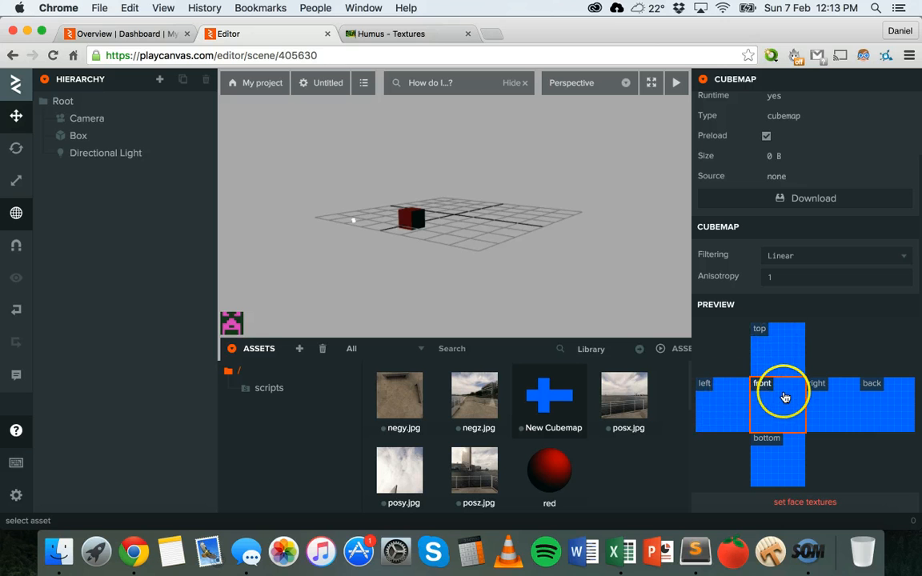
mouse_move(775, 461)
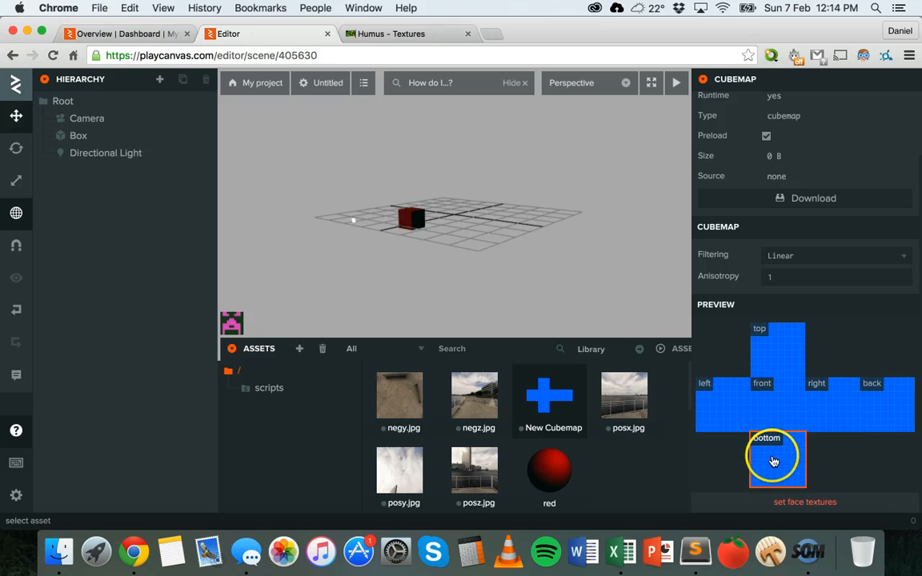
scroll("up", 3)
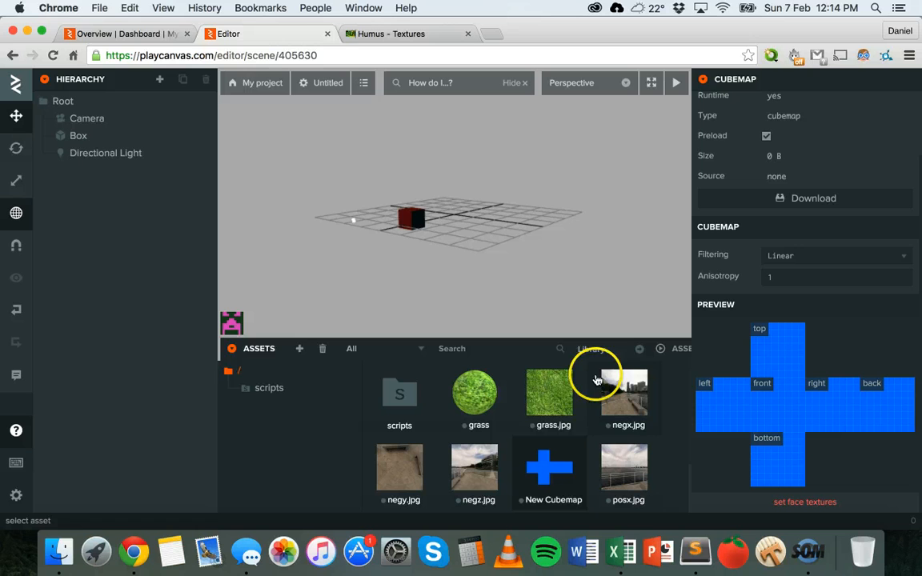
mouse_move(554, 400)
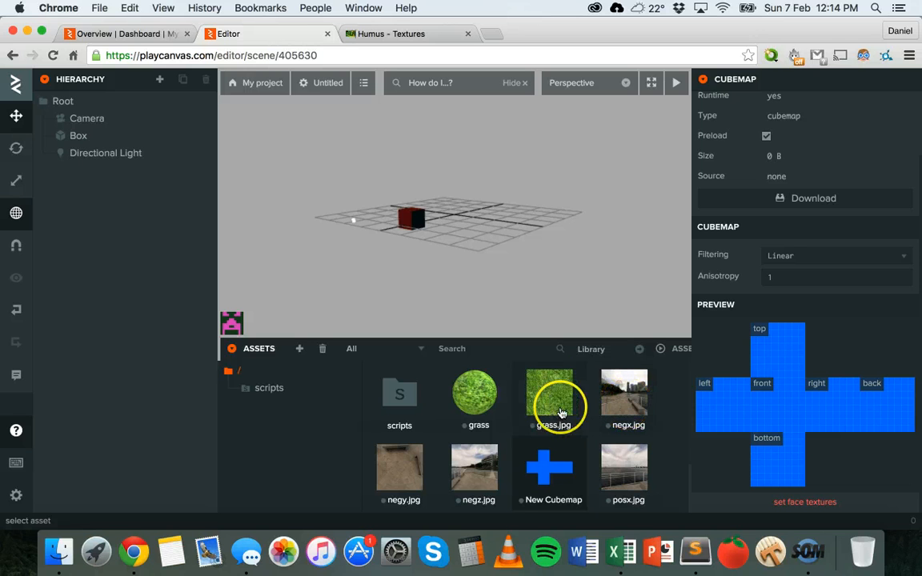
mouse_move(628, 390)
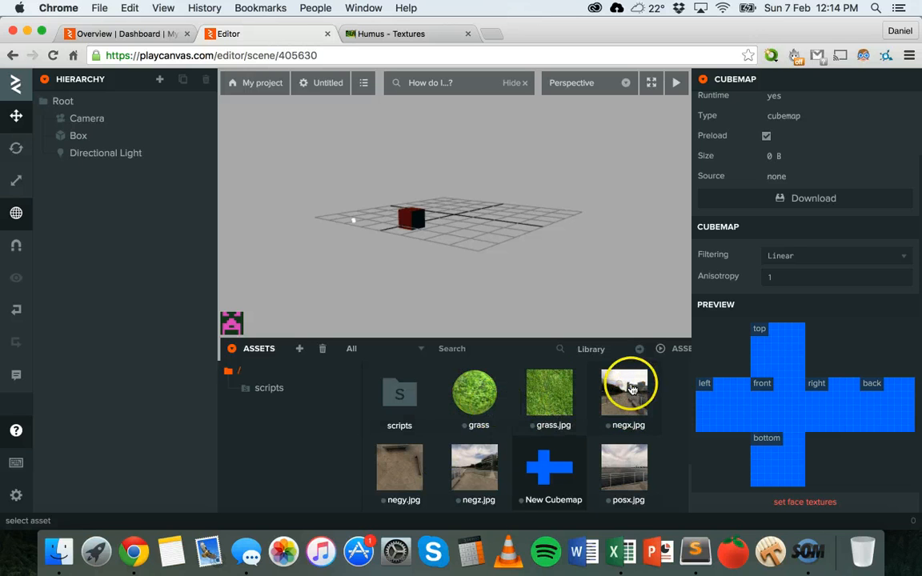
scroll("down", 3)
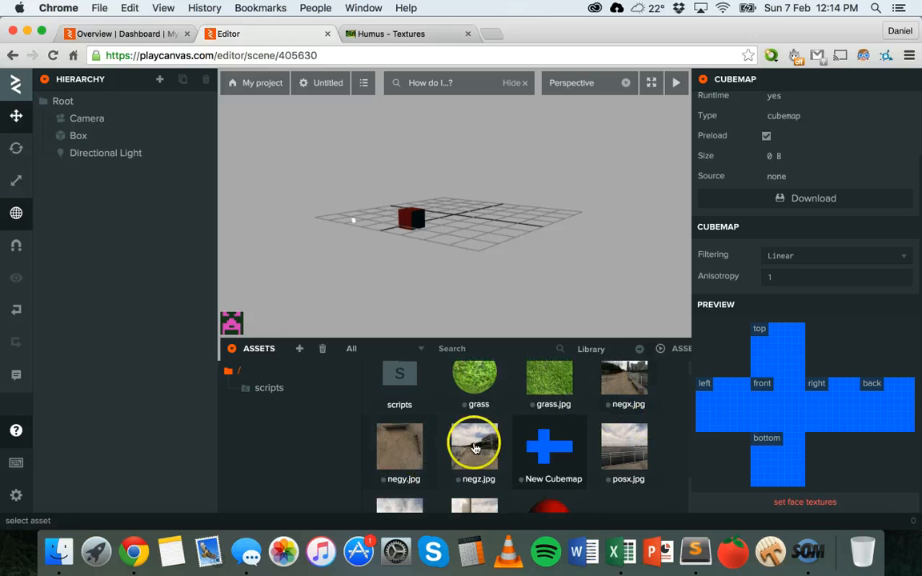
scroll("down", 3)
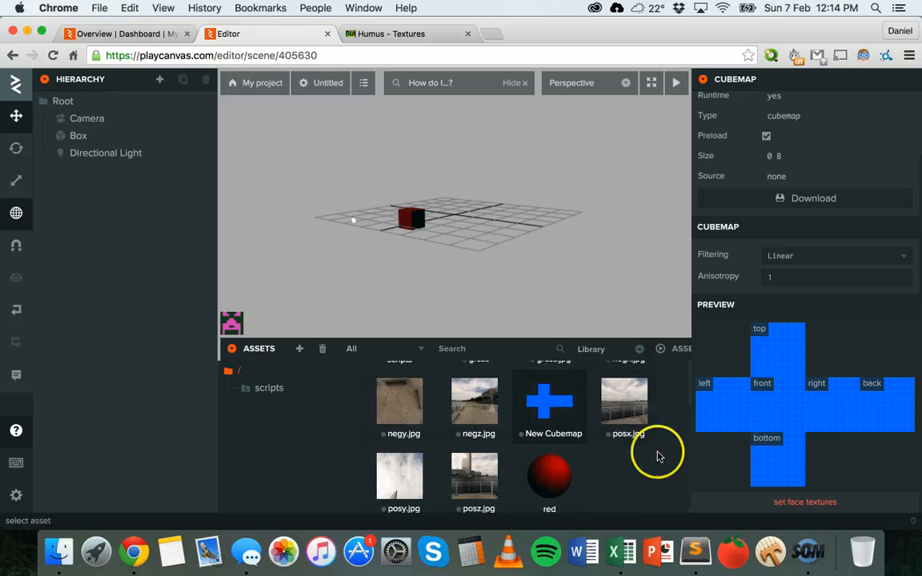
scroll("up", 3)
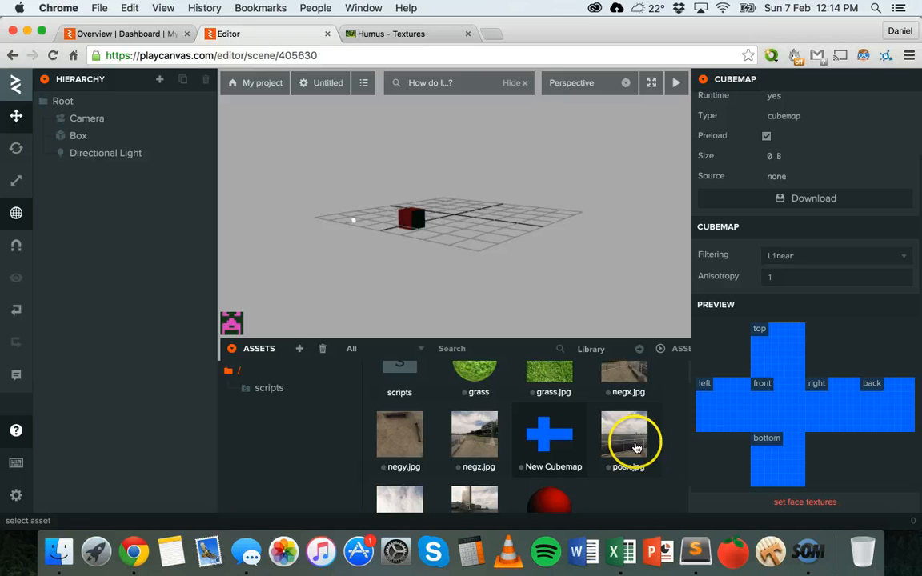
mouse_move(581, 438)
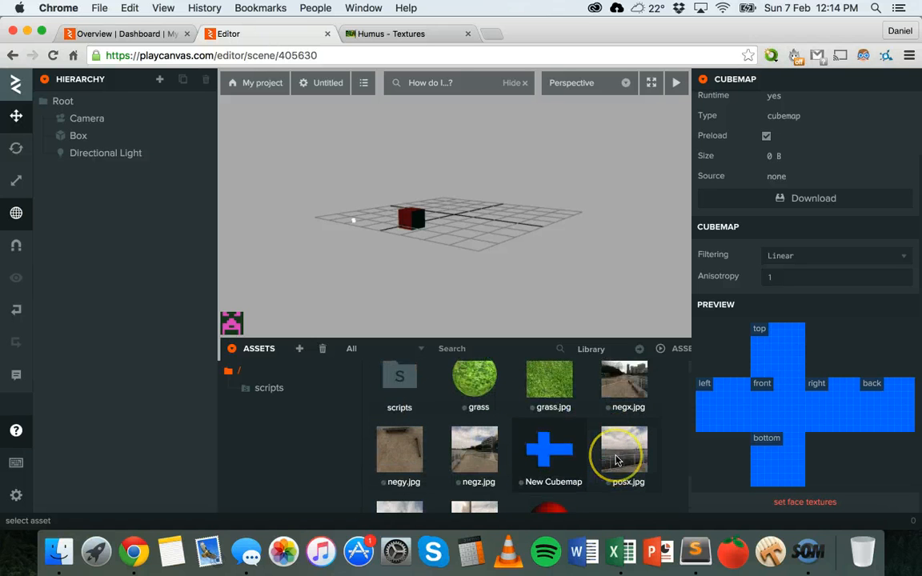
scroll("down", 3)
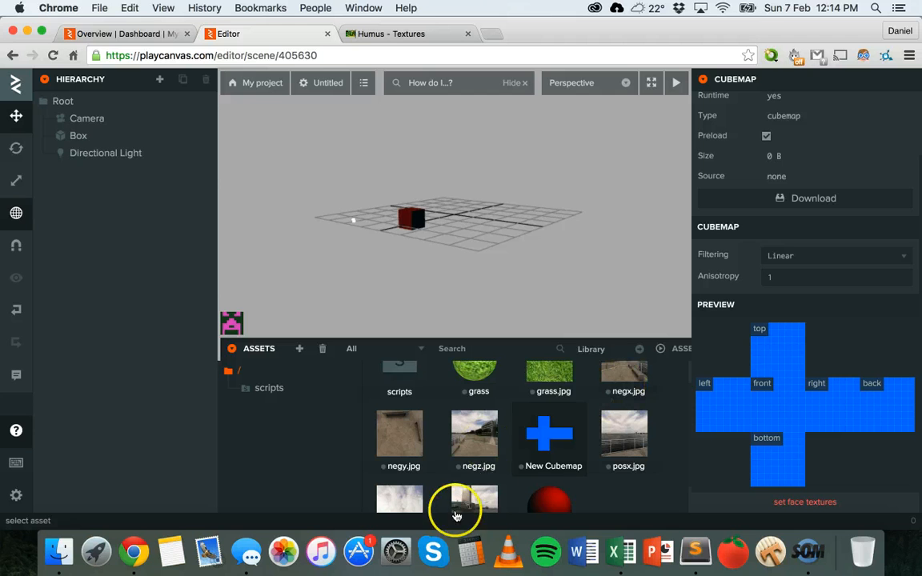
scroll("down", 3)
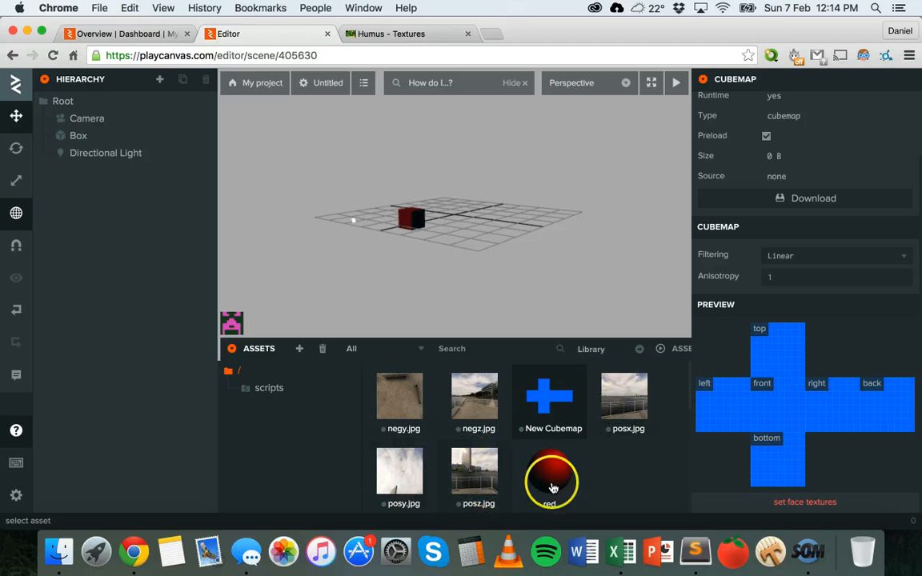
mouse_move(582, 470)
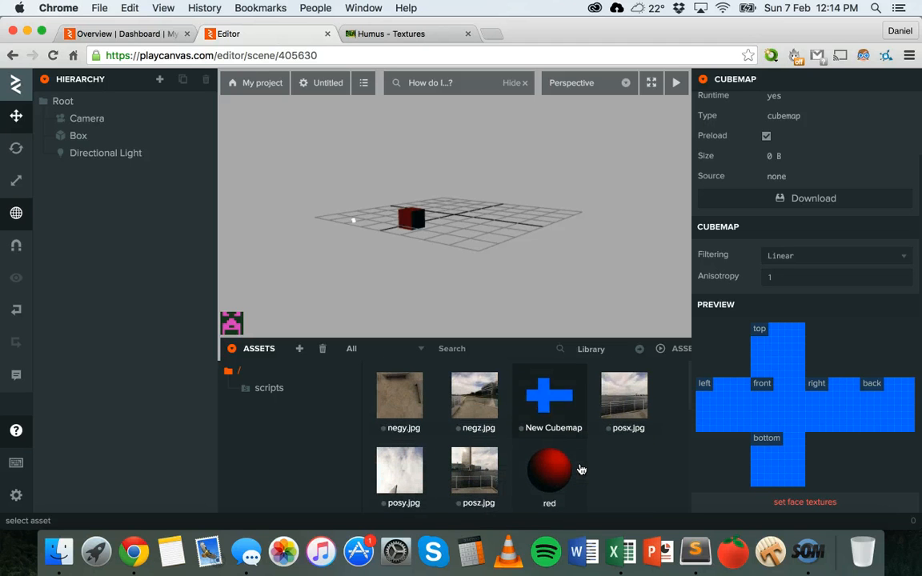
mouse_move(500, 481)
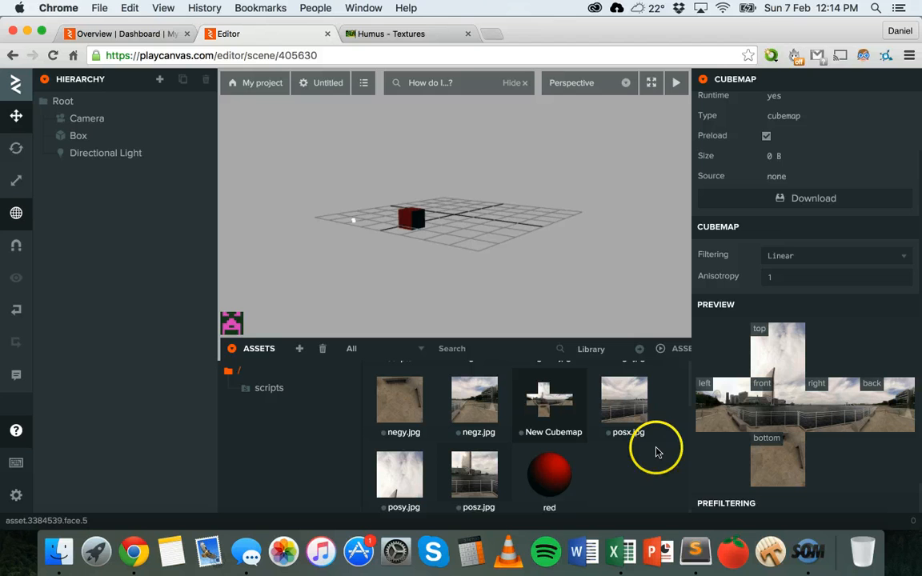
mouse_move(657, 449)
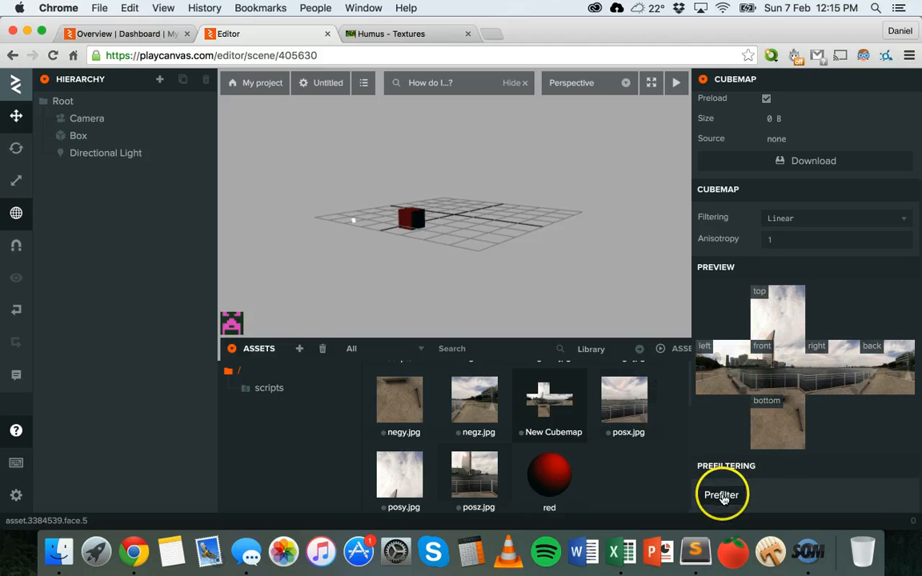
Start prefiltering the Yokohama-faced New Cubemap.
left_click(721, 494)
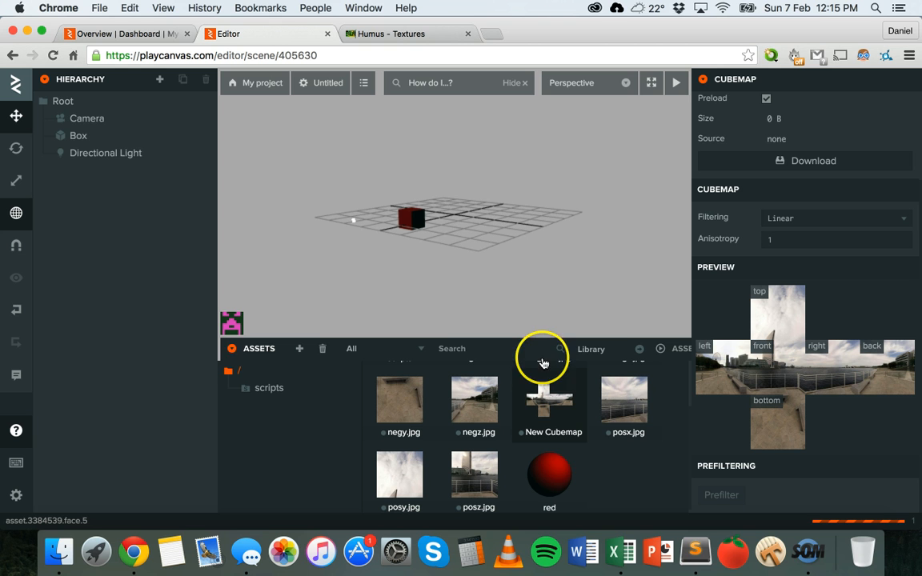
mouse_move(547, 410)
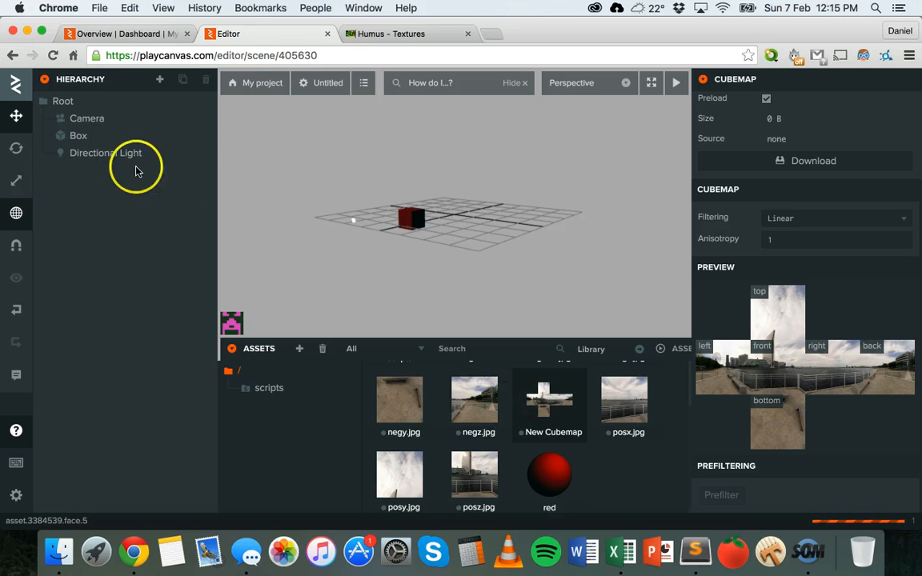
mouse_move(400, 151)
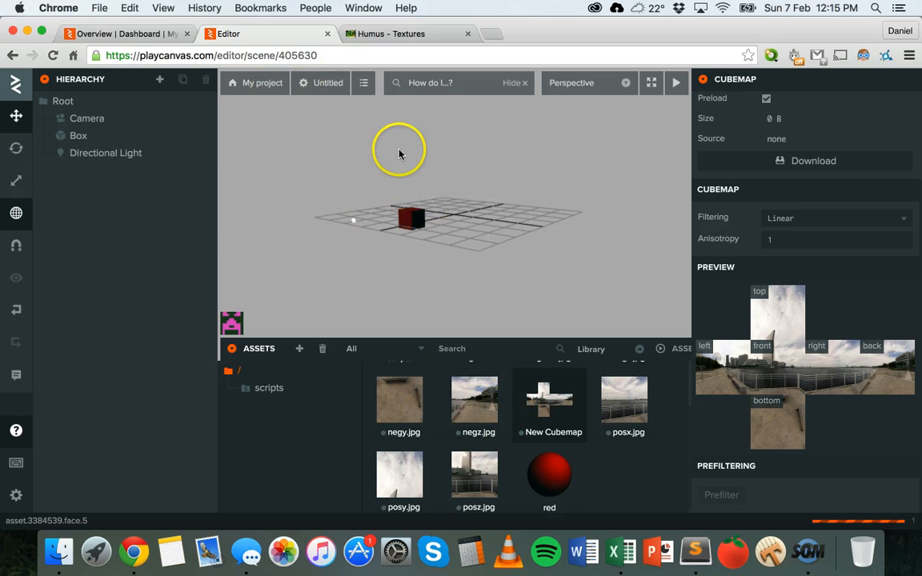
mouse_move(425, 198)
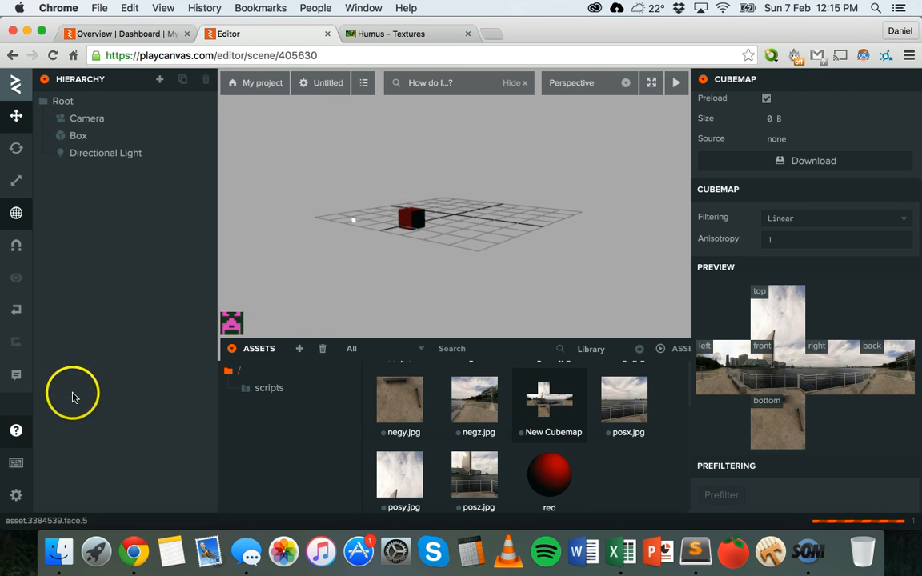
left_click(16, 494)
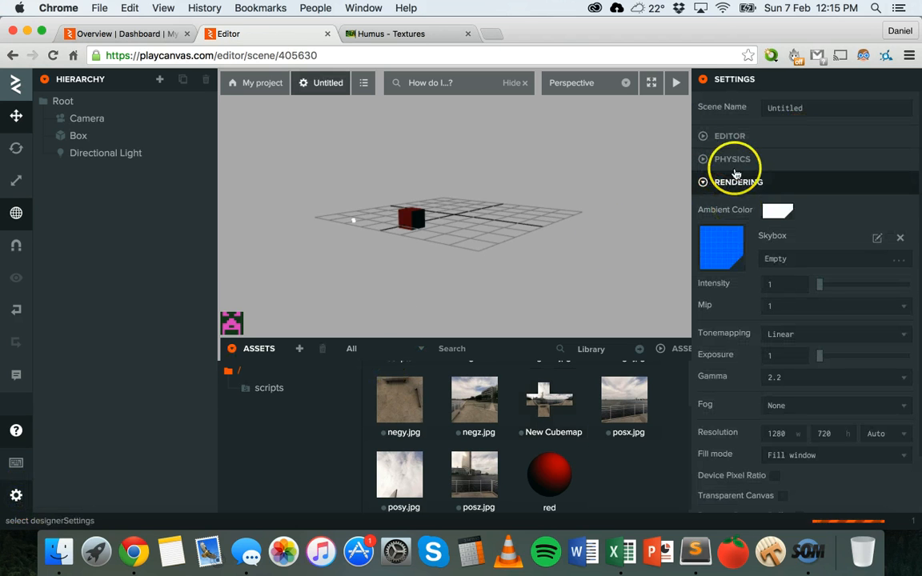
left_click(738, 182)
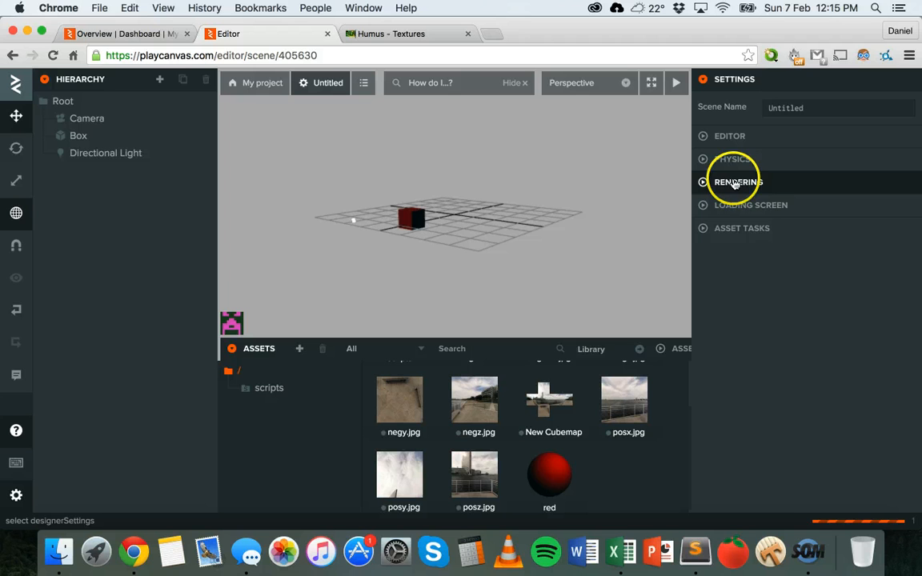
left_click(738, 181)
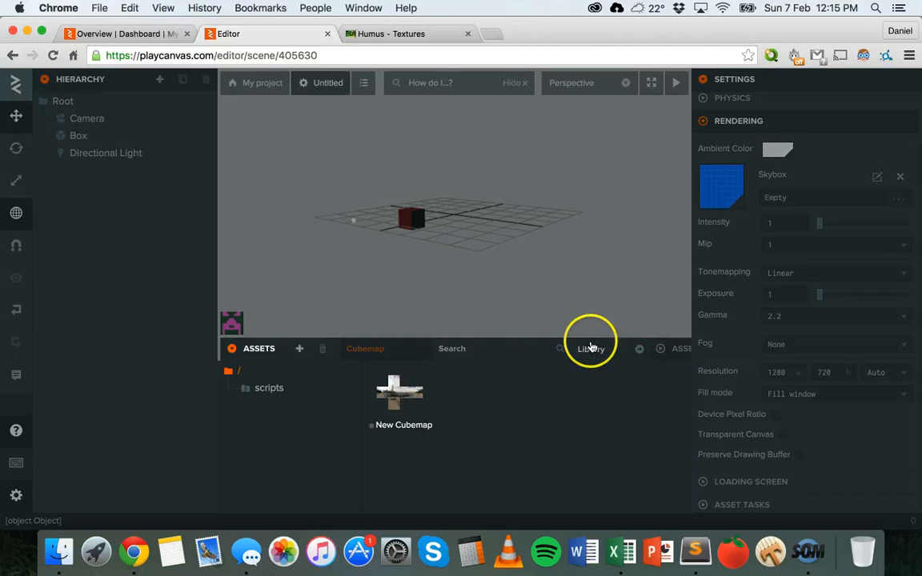
mouse_move(413, 409)
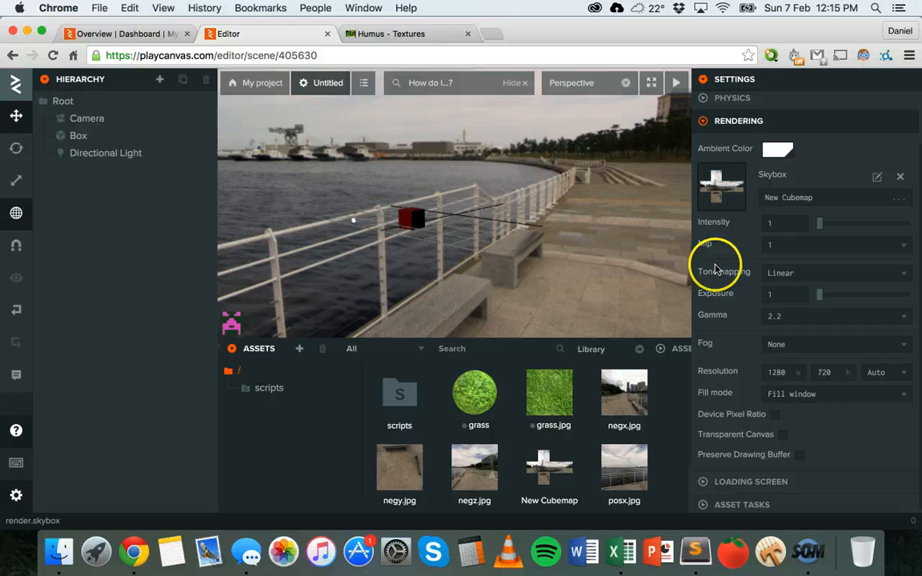
mouse_move(814, 212)
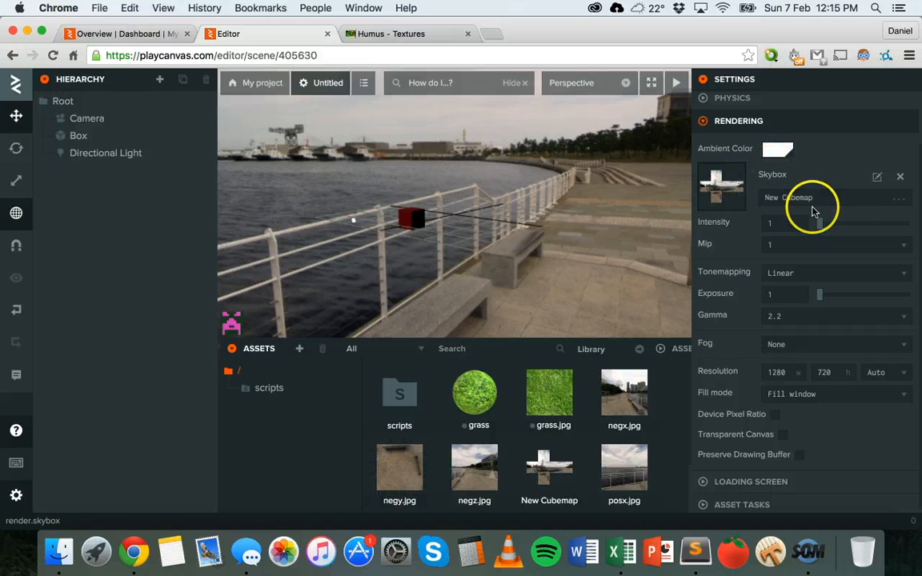
mouse_move(520, 296)
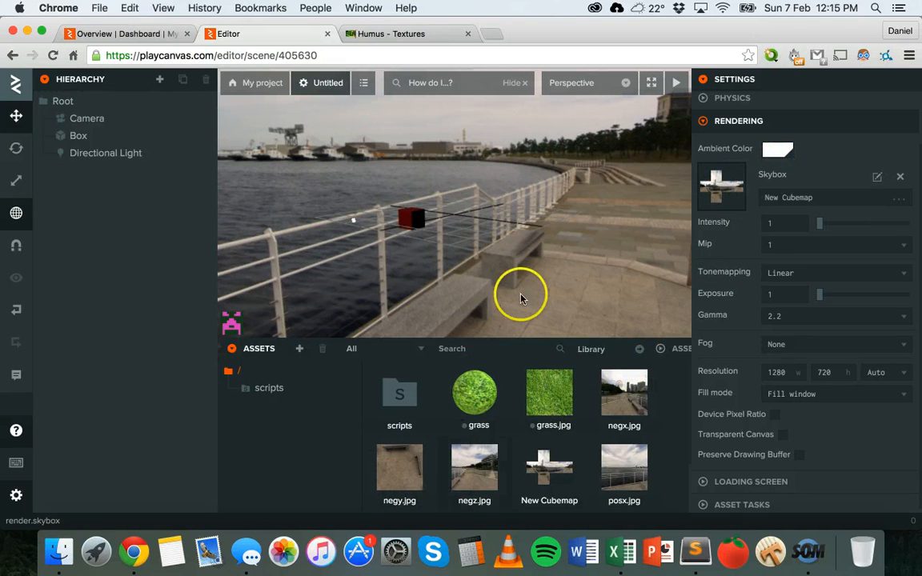
left_click_drag(521, 296, 571, 178)
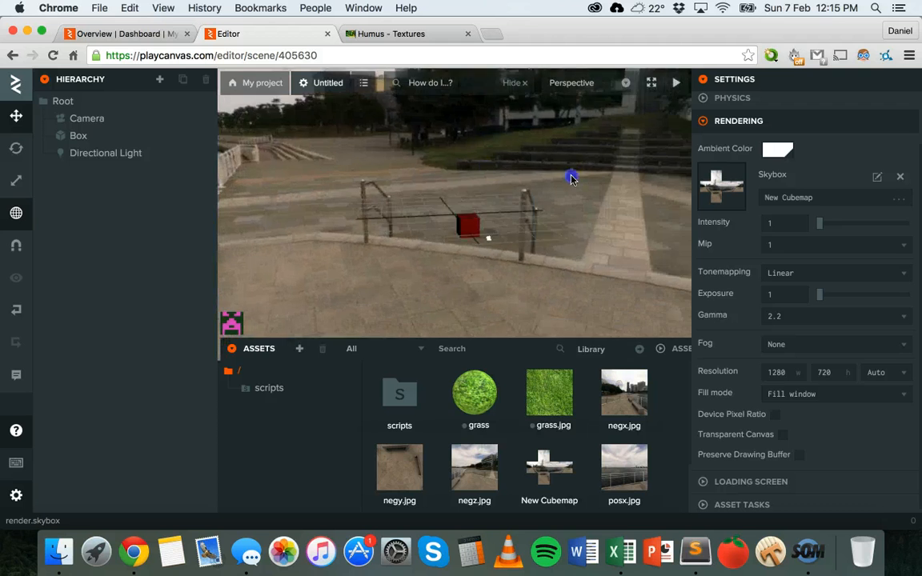
left_click_drag(572, 177, 393, 200)
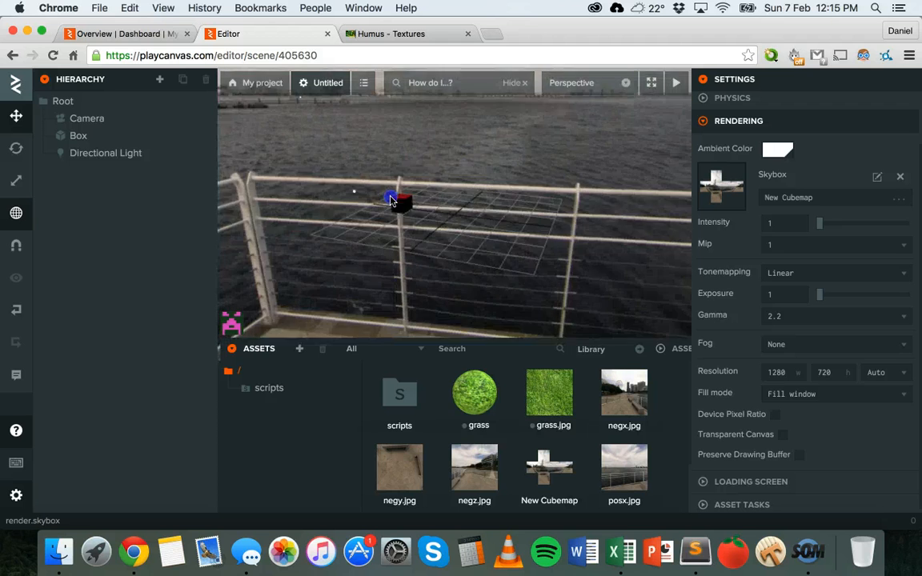
left_click_drag(393, 200, 263, 148)
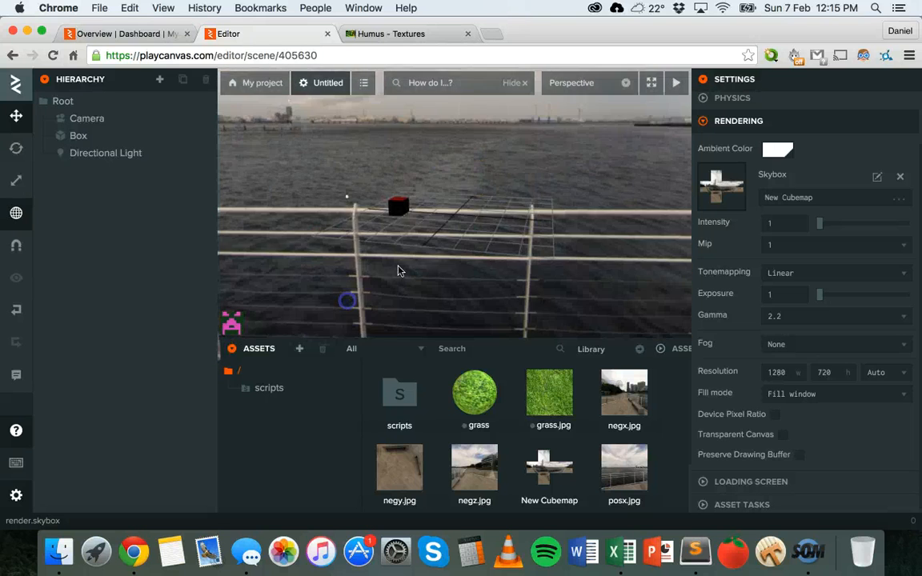
left_click_drag(400, 270, 212, 204)
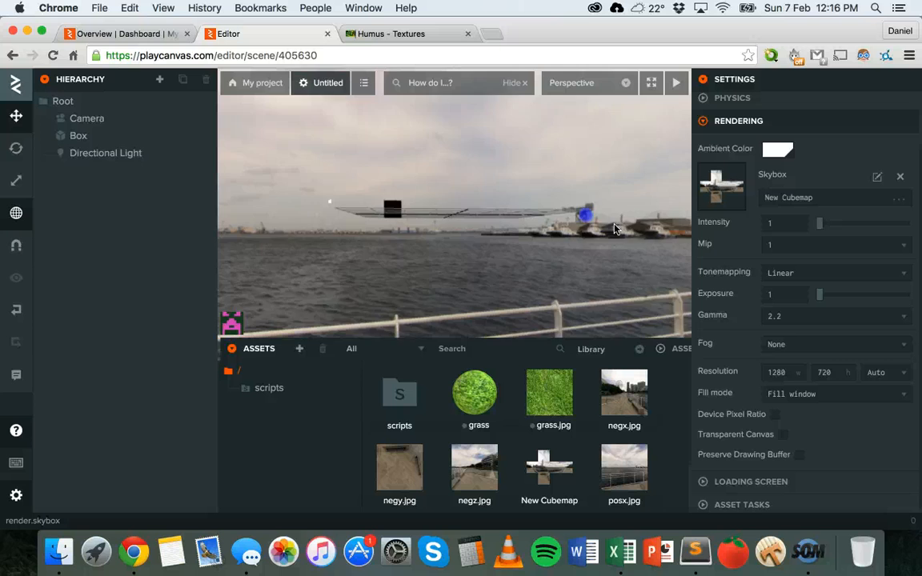
left_click_drag(613, 228, 499, 190)
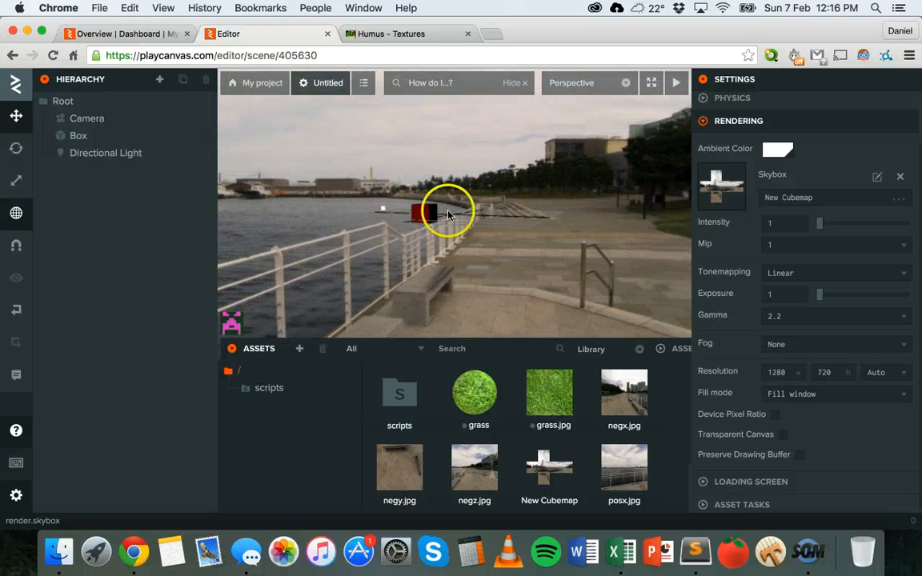
left_click_drag(448, 214, 584, 262)
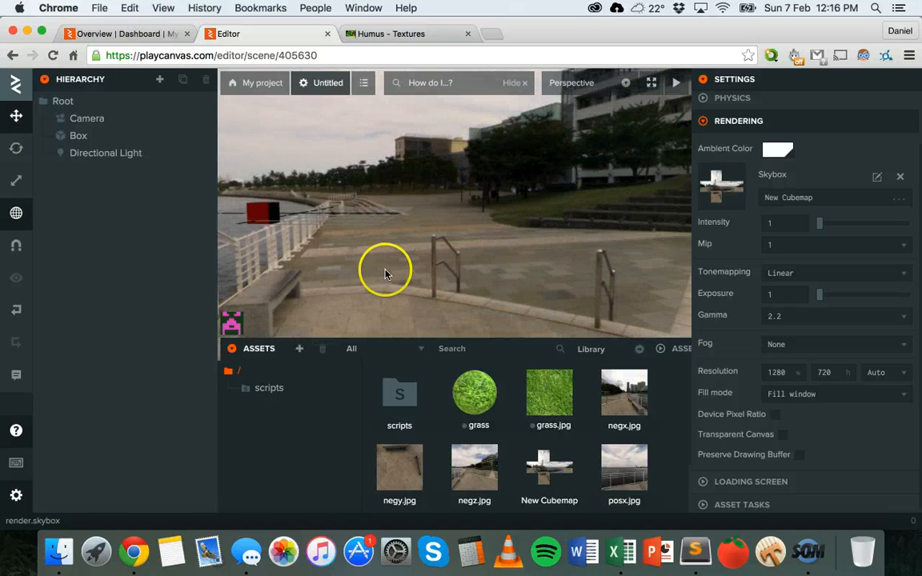
left_click_drag(384, 268, 473, 263)
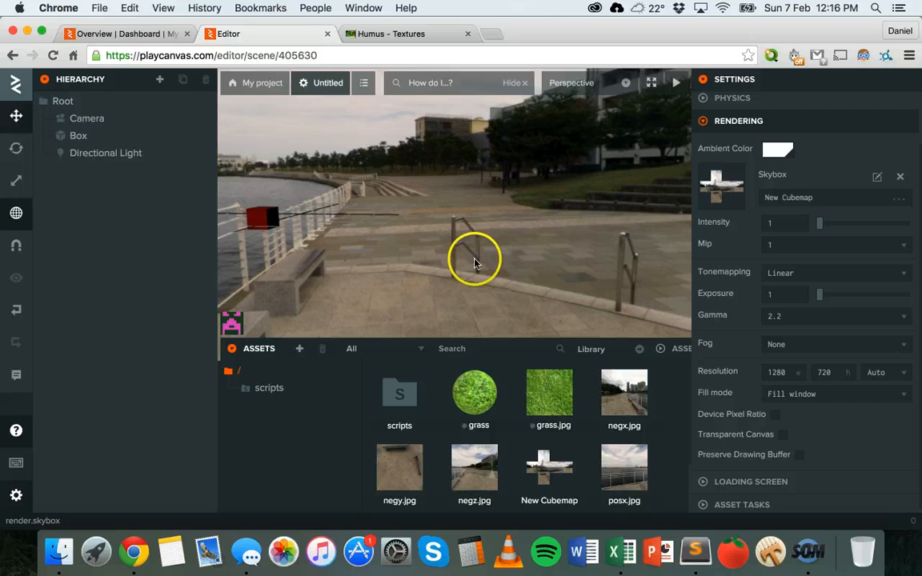
mouse_move(437, 263)
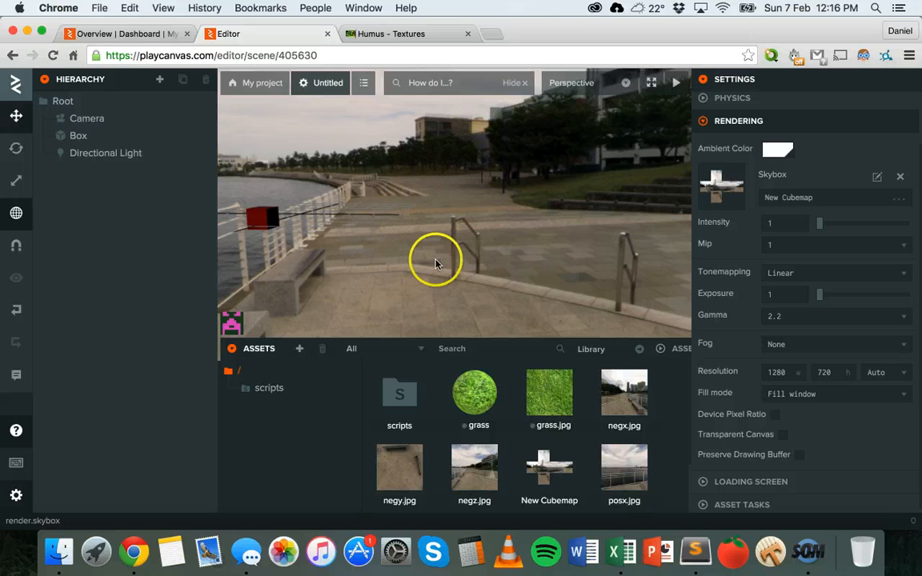
left_click_drag(437, 264, 504, 224)
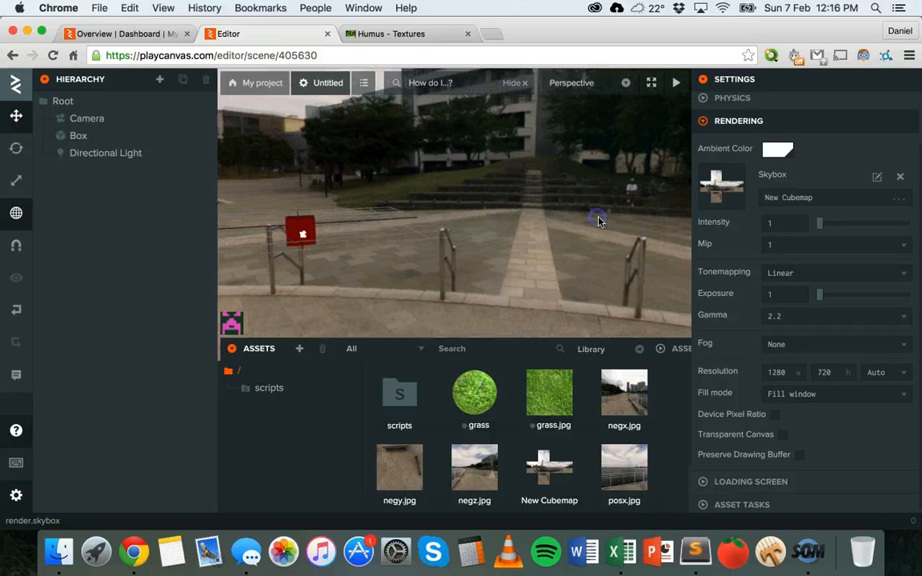
mouse_move(512, 229)
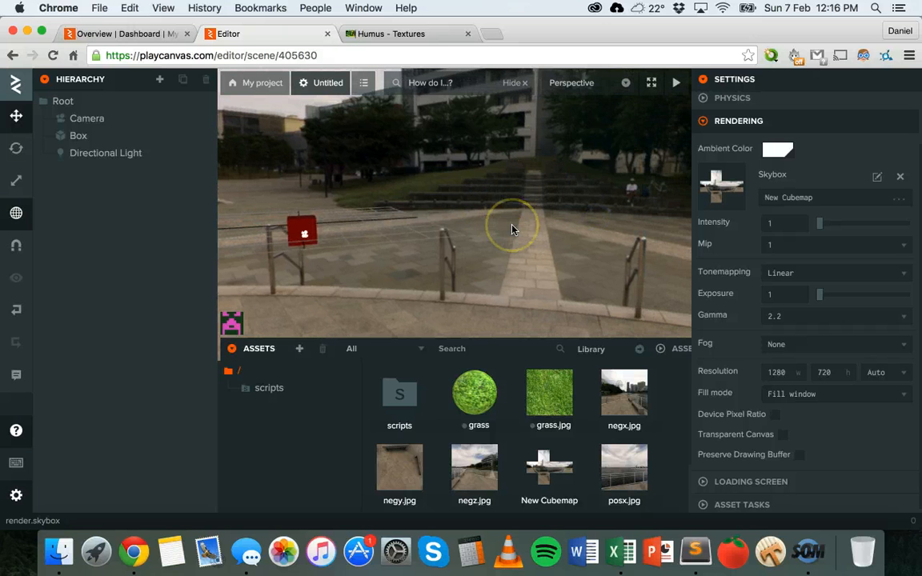
mouse_move(422, 184)
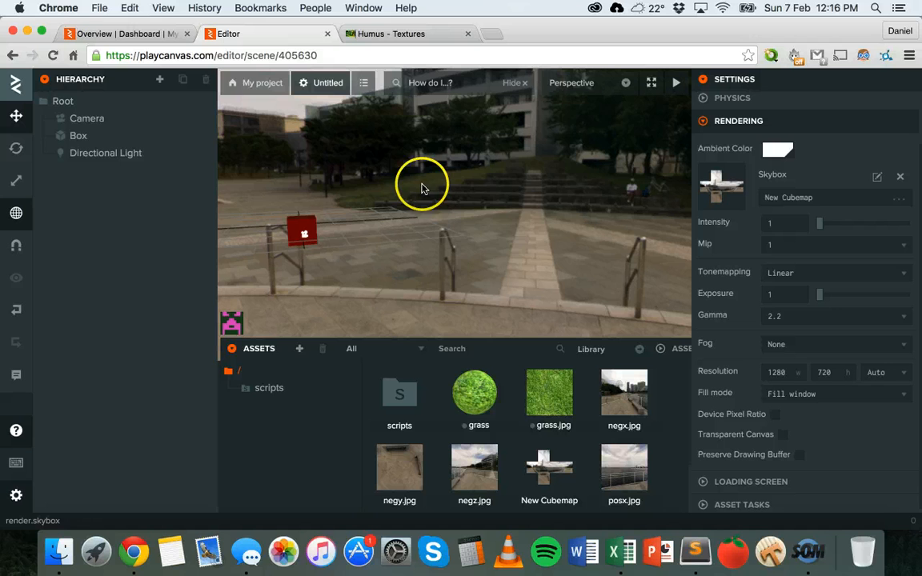
mouse_move(347, 348)
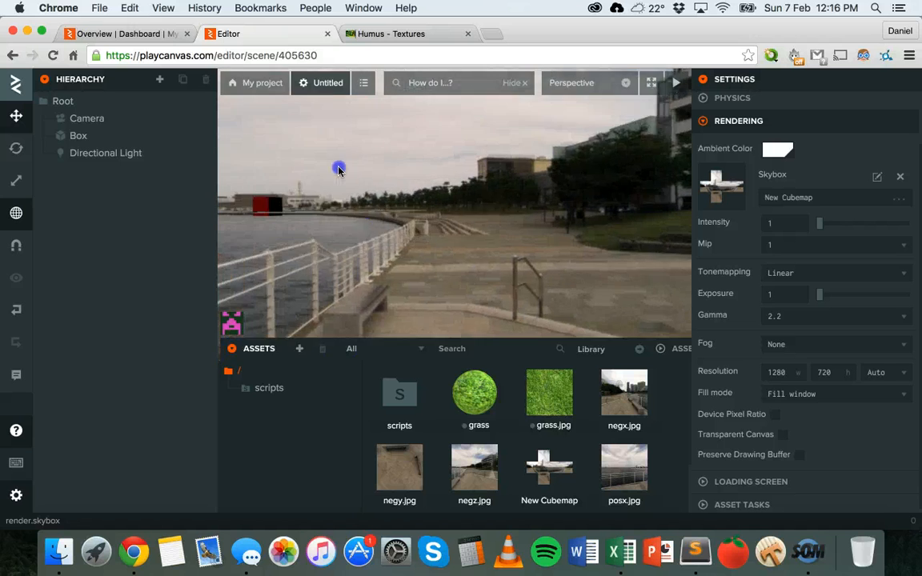
left_click_drag(339, 169, 494, 219)
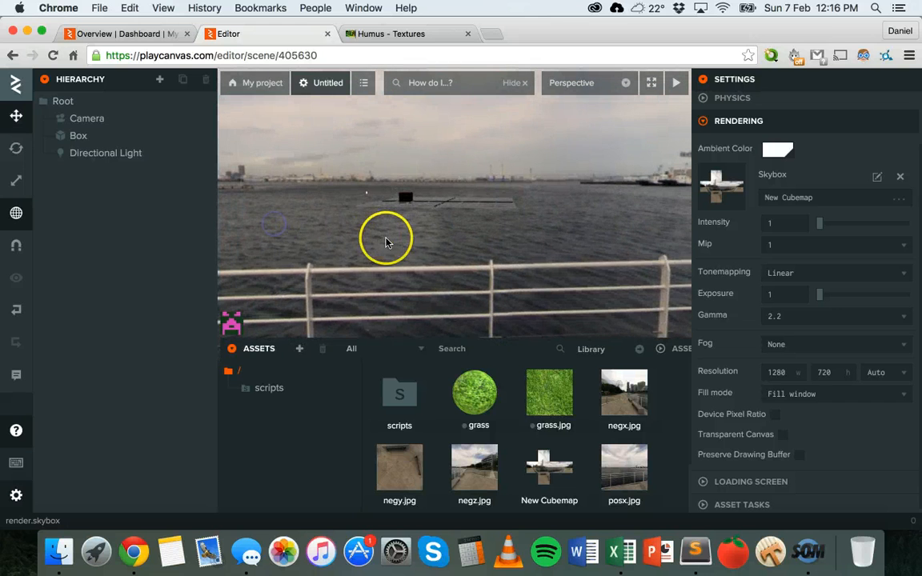
mouse_move(515, 178)
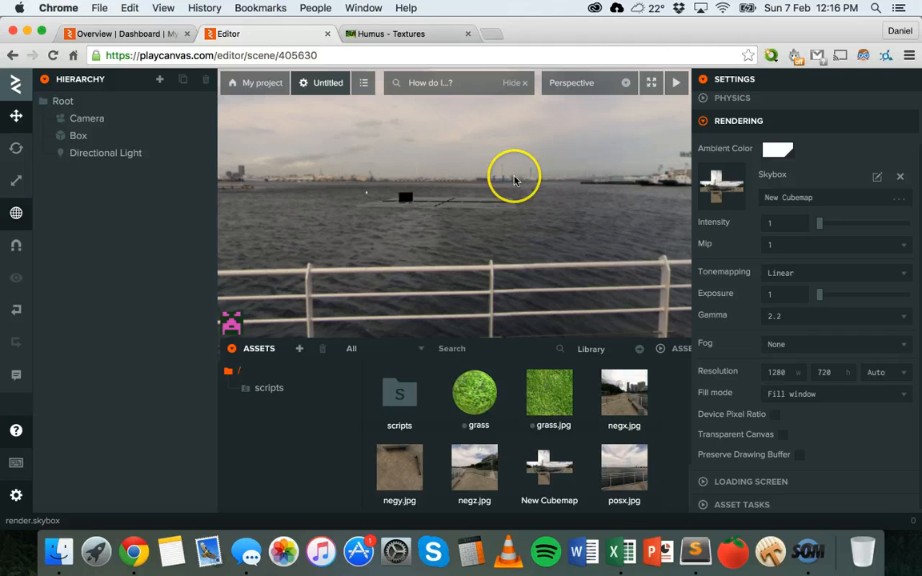
mouse_move(596, 276)
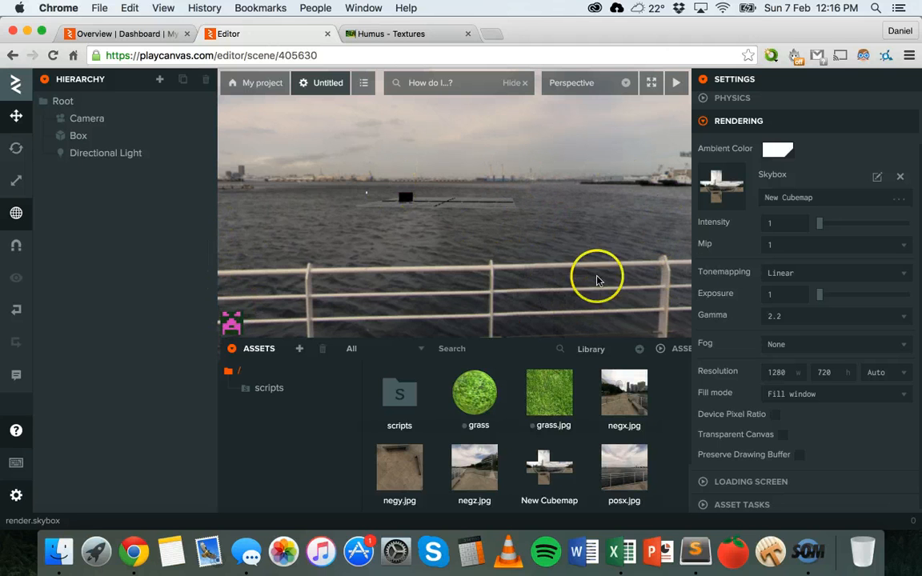
mouse_move(467, 219)
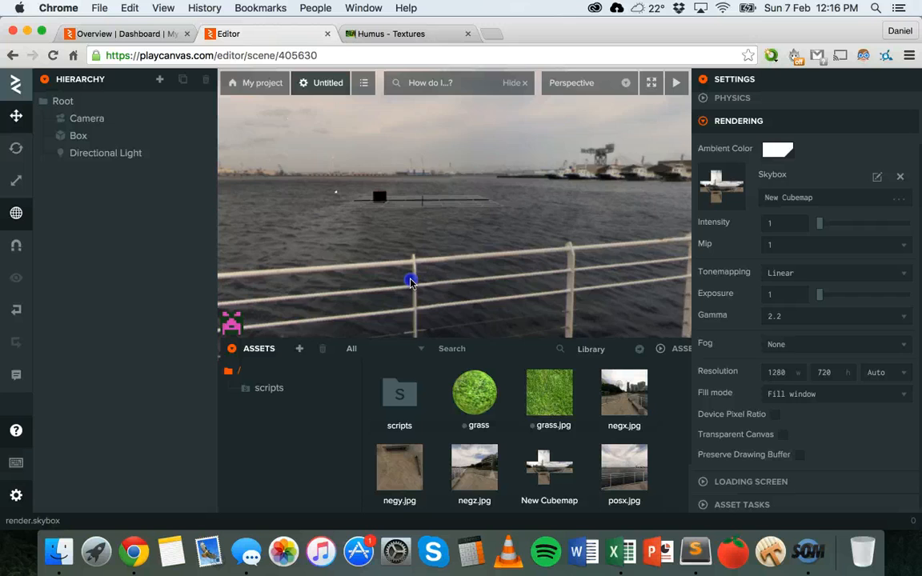
left_click_drag(411, 282, 520, 277)
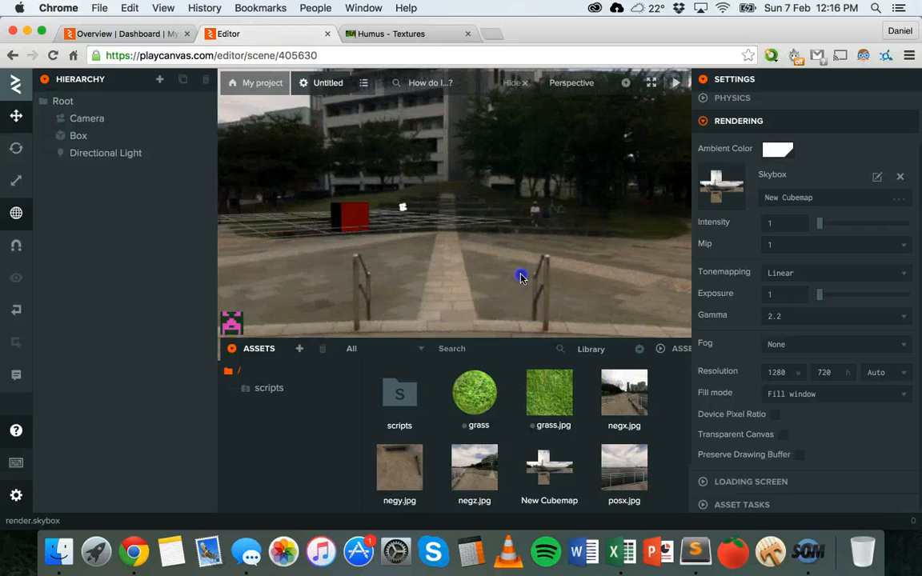
left_click_drag(521, 276, 452, 257)
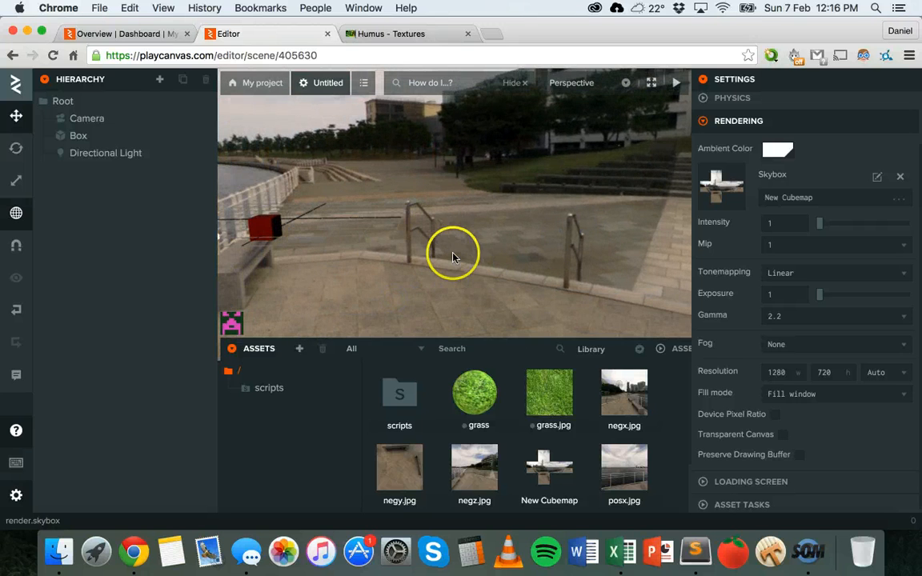
mouse_move(452, 256)
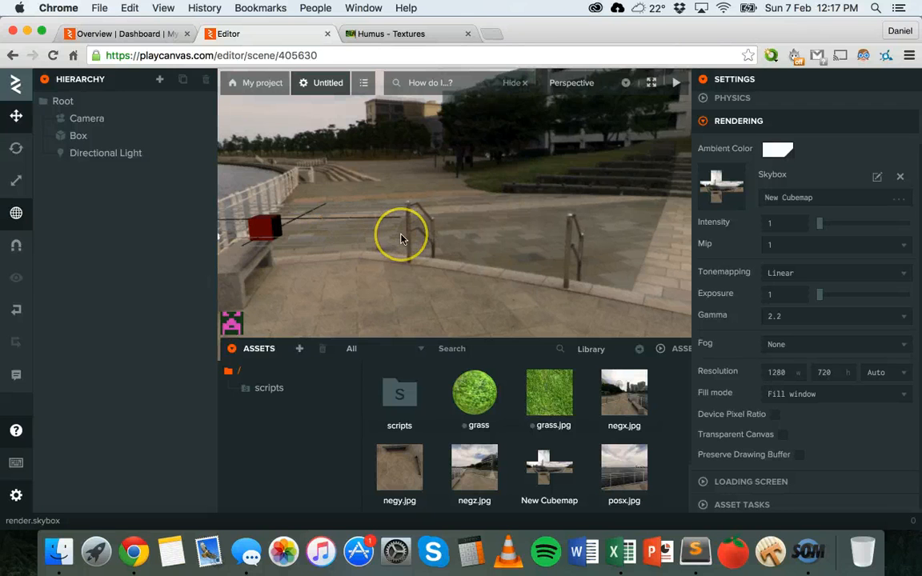
mouse_move(695, 278)
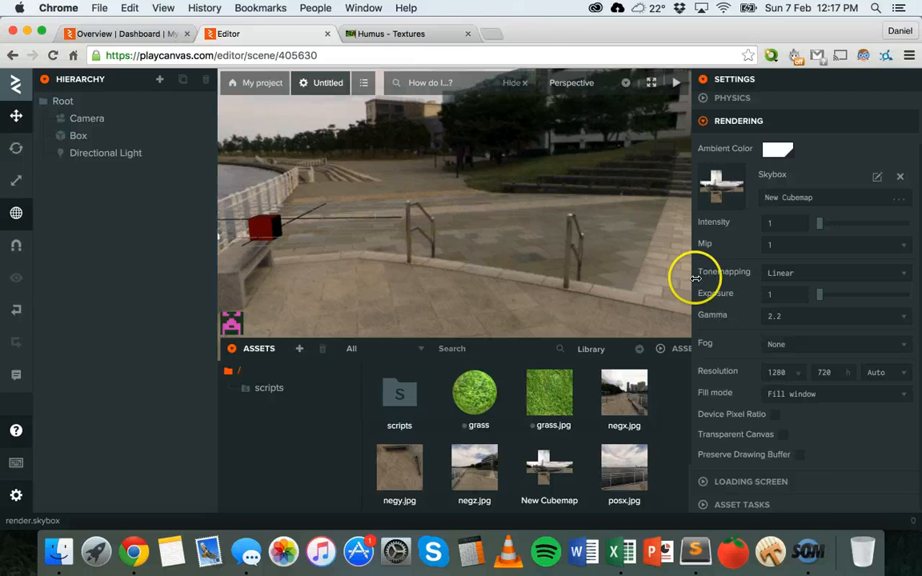